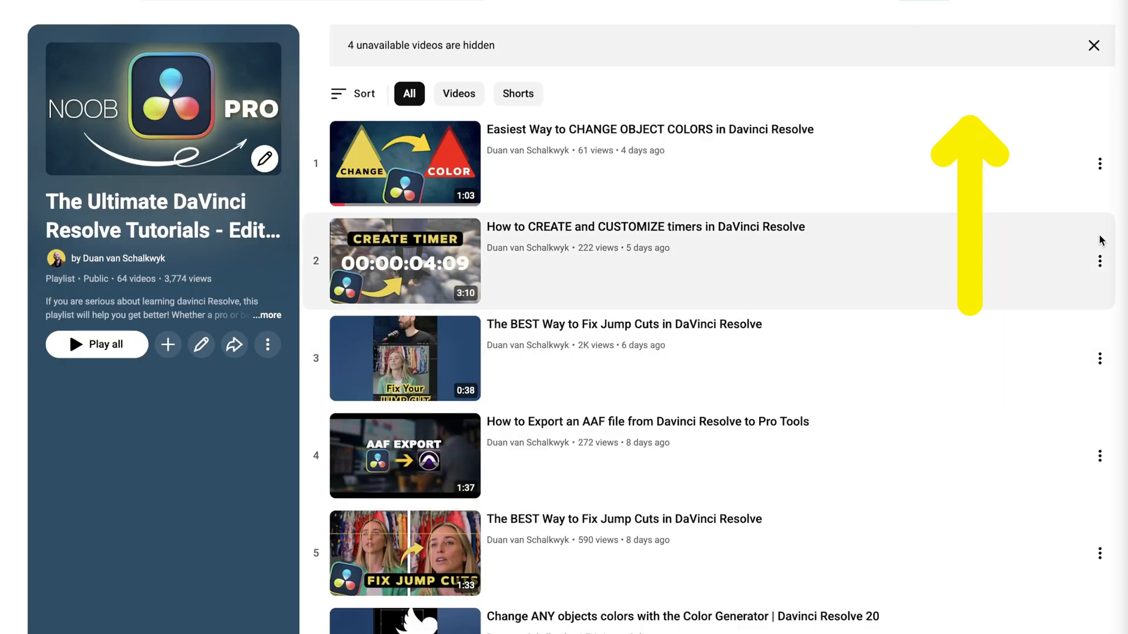
- Scroll the Inspector down to the Stabilization settings for DSCF3191.MOV
scroll("down", 3)
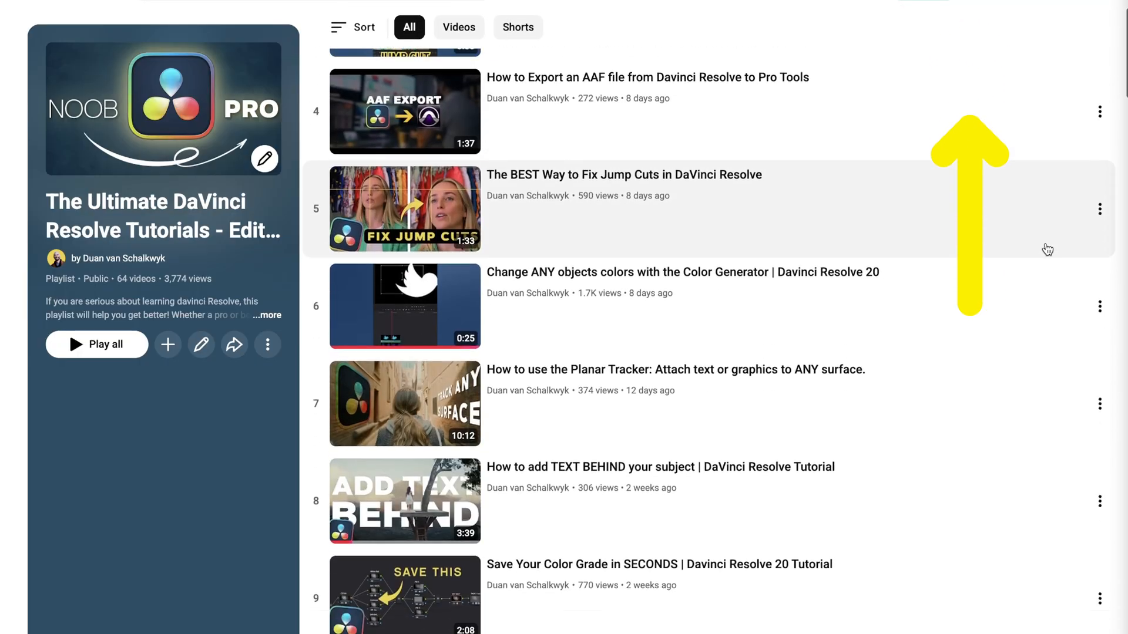
scroll("down", 3)
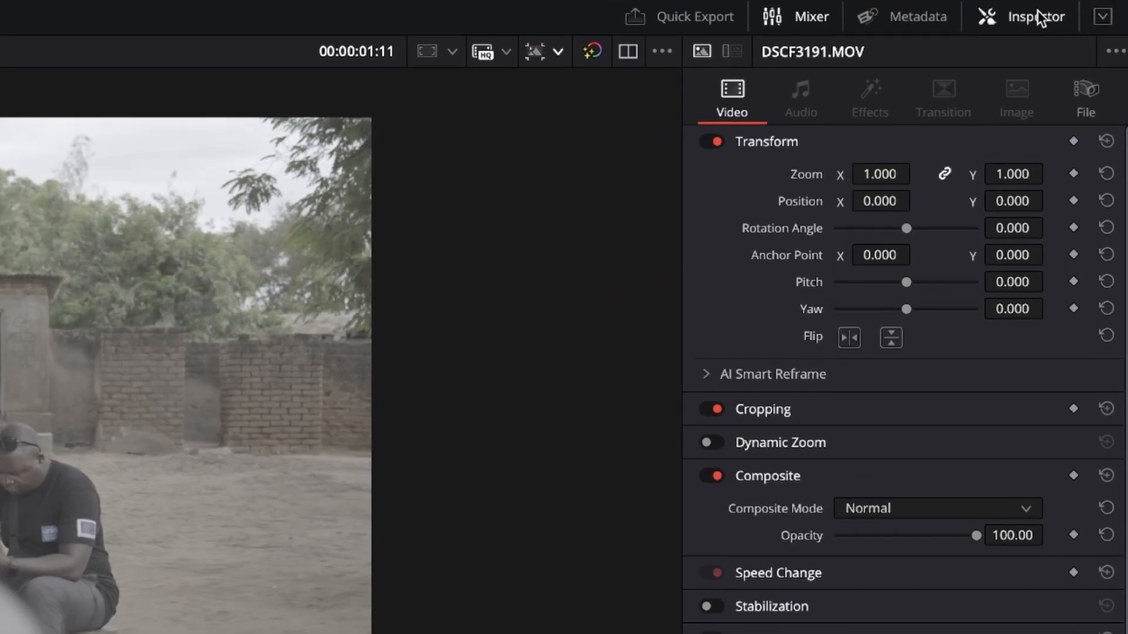
- Scroll to reveal the stabilization mode choices: Similarity, Camera Lock and Zoom
scroll("down", 3)
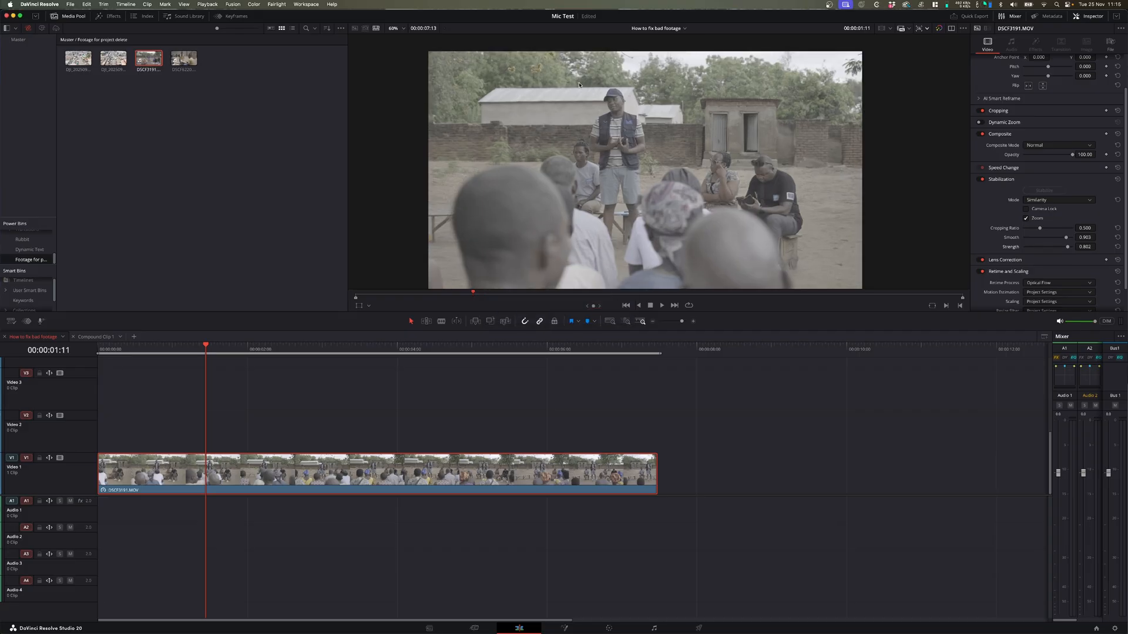
mouse_move(1044, 245)
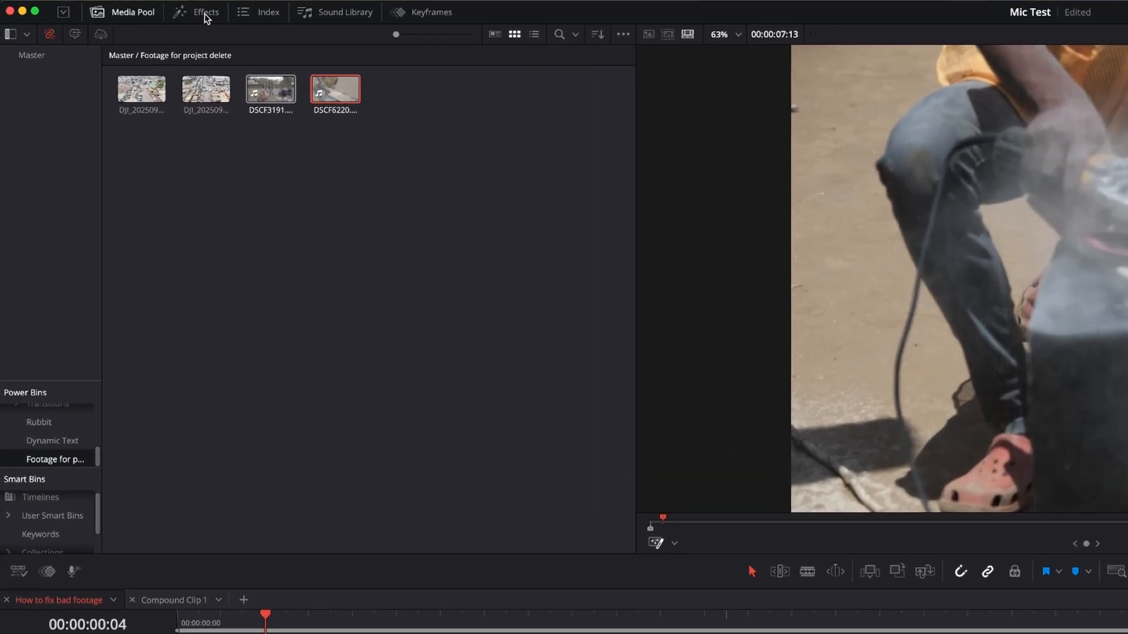
- Search the Effects library for 'sharpen' to find Sharpen Edges for DSCF6220.MOV
left_click(205, 12)
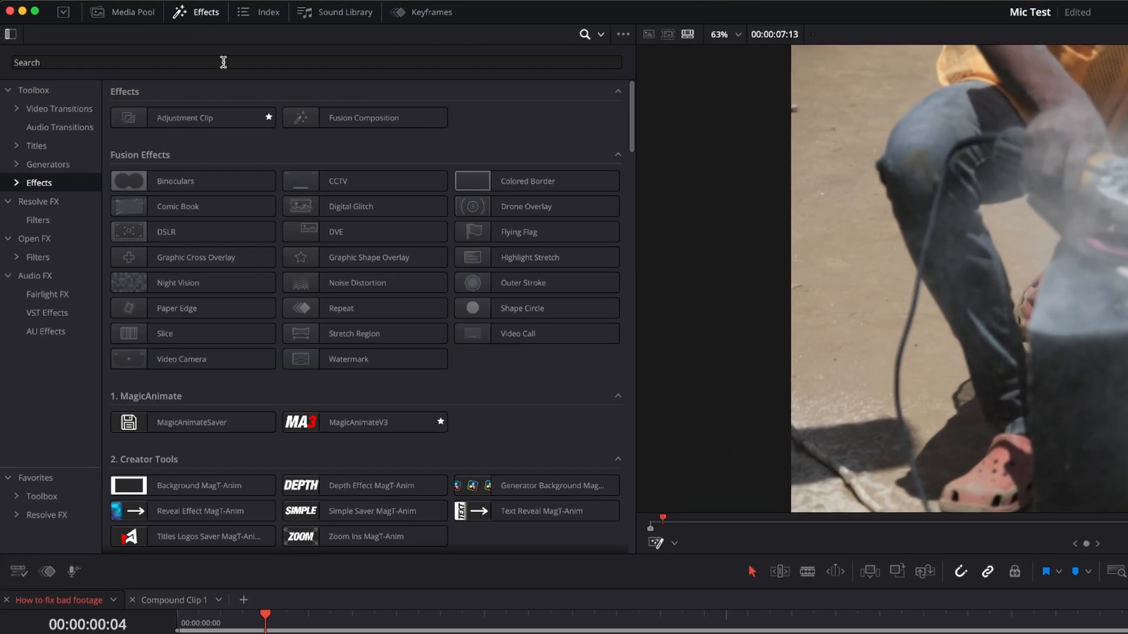
type("sharpen")
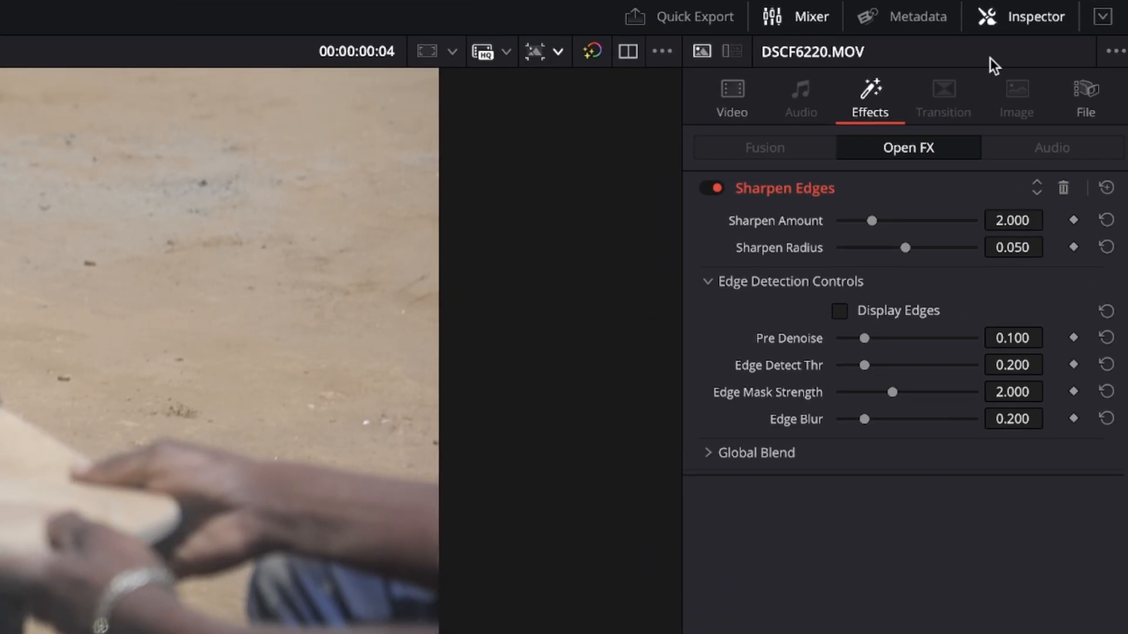
mouse_move(901, 226)
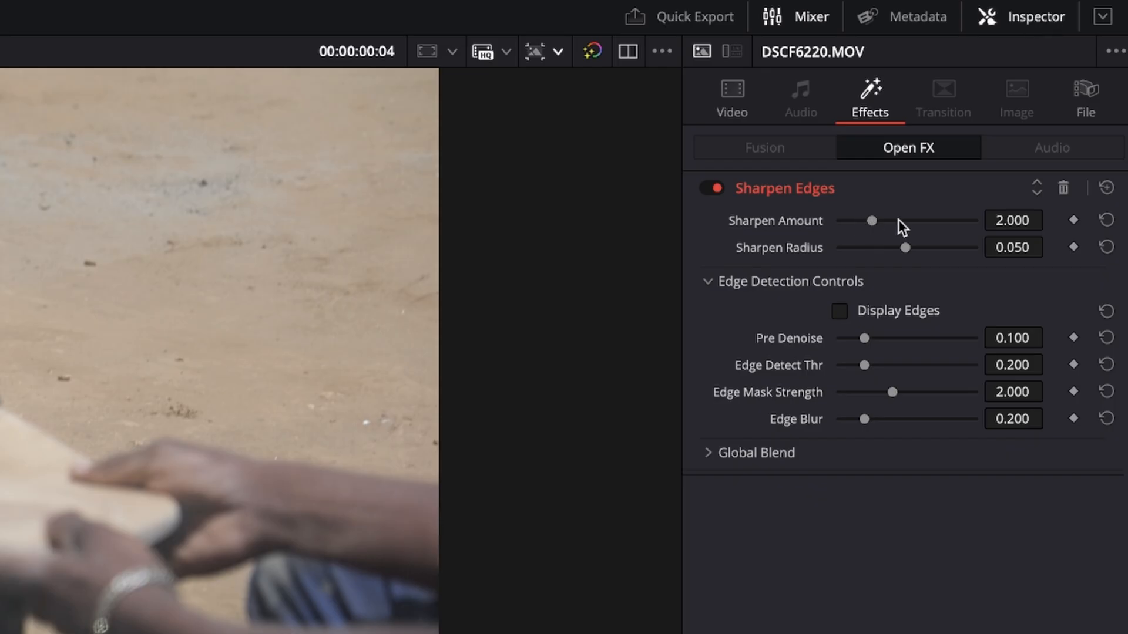
mouse_move(921, 261)
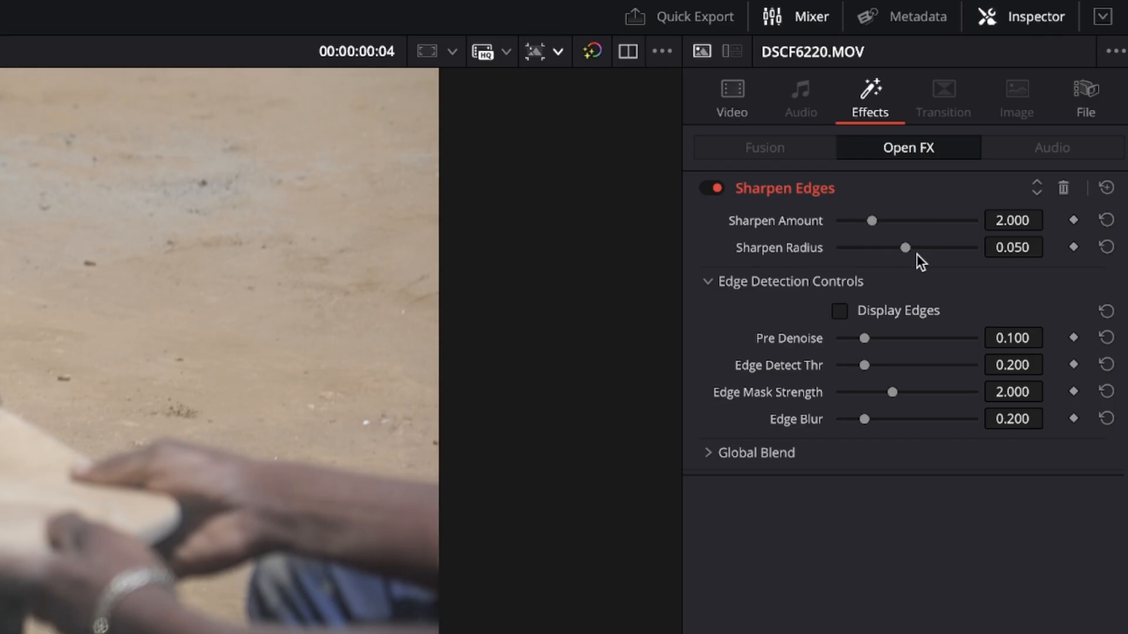
mouse_move(883, 324)
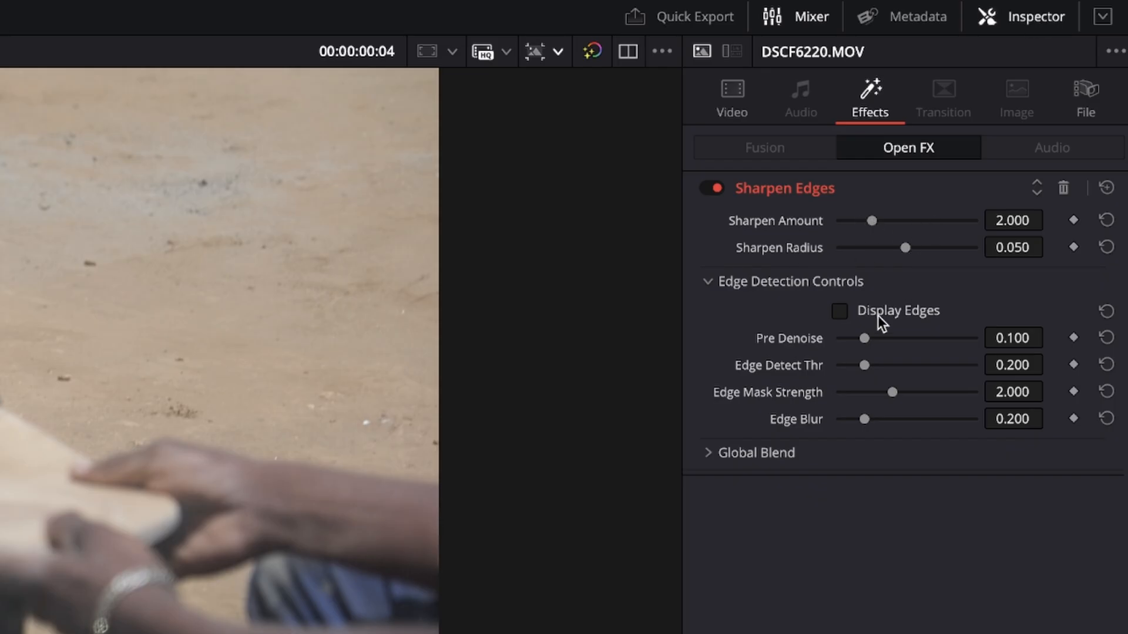
mouse_move(839, 310)
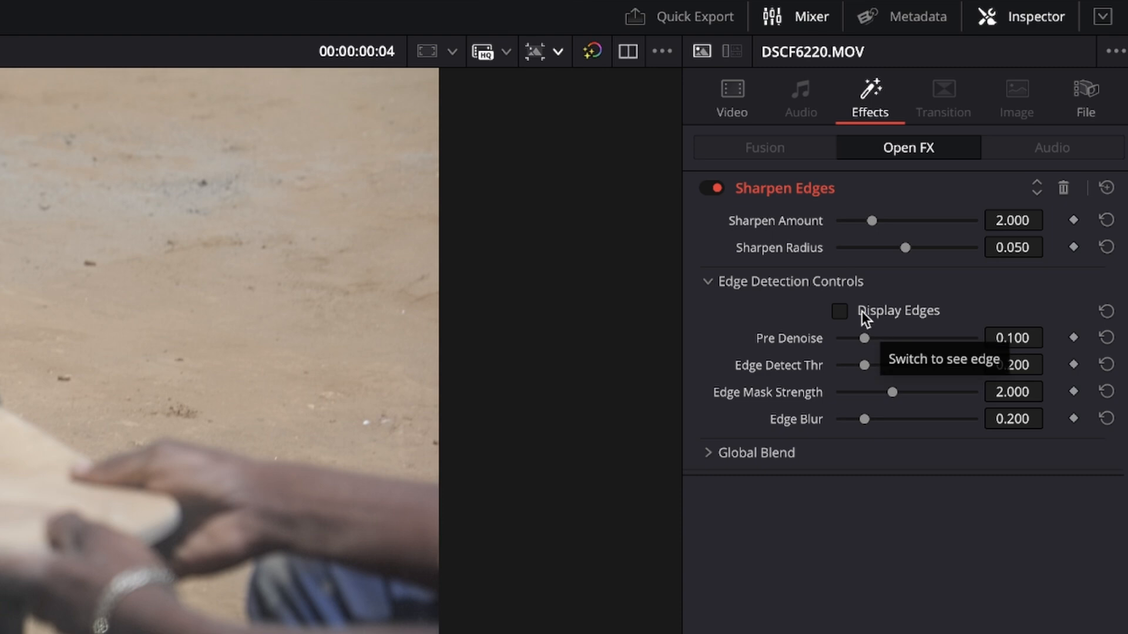
mouse_move(843, 322)
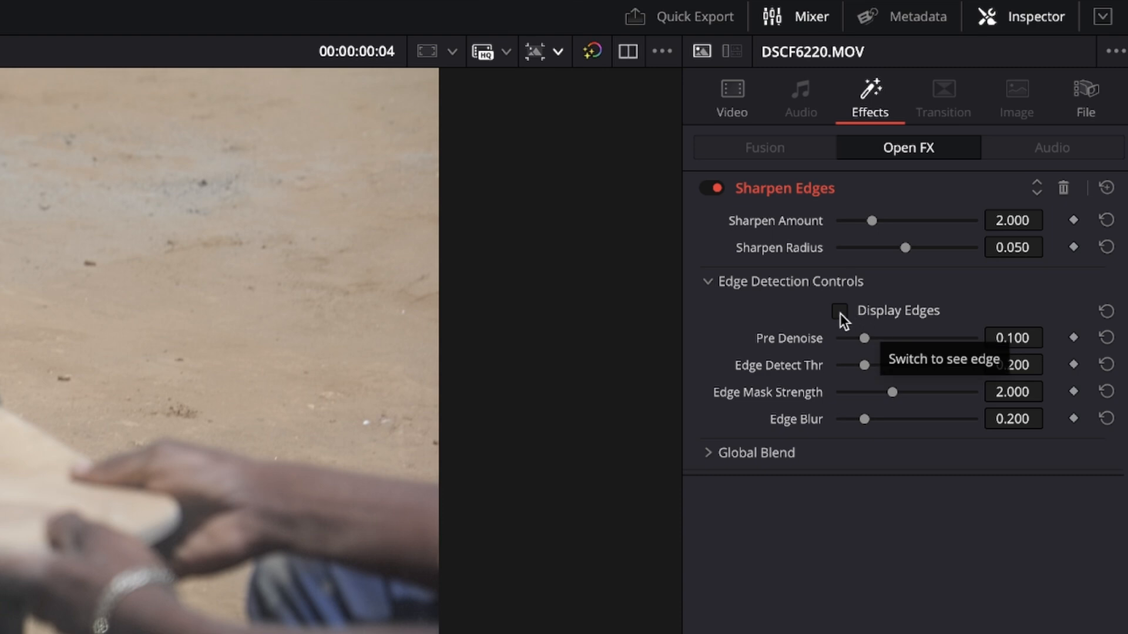
- Switch on Display Edges to preview the Sharpen Edges edge map in the viewer
left_click(838, 315)
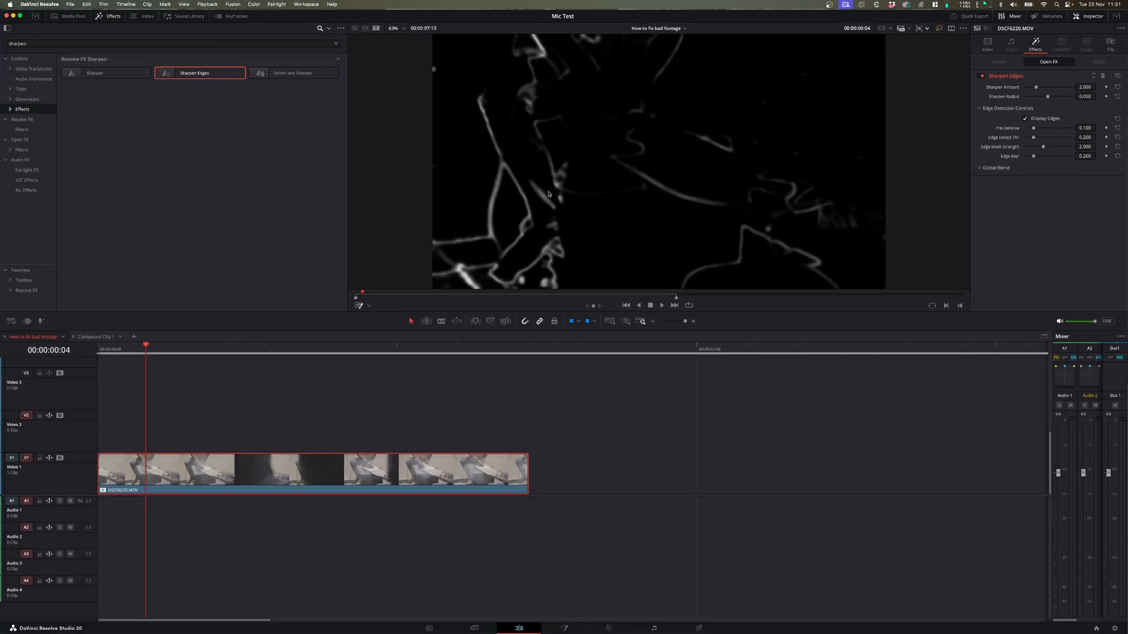
mouse_move(1034, 133)
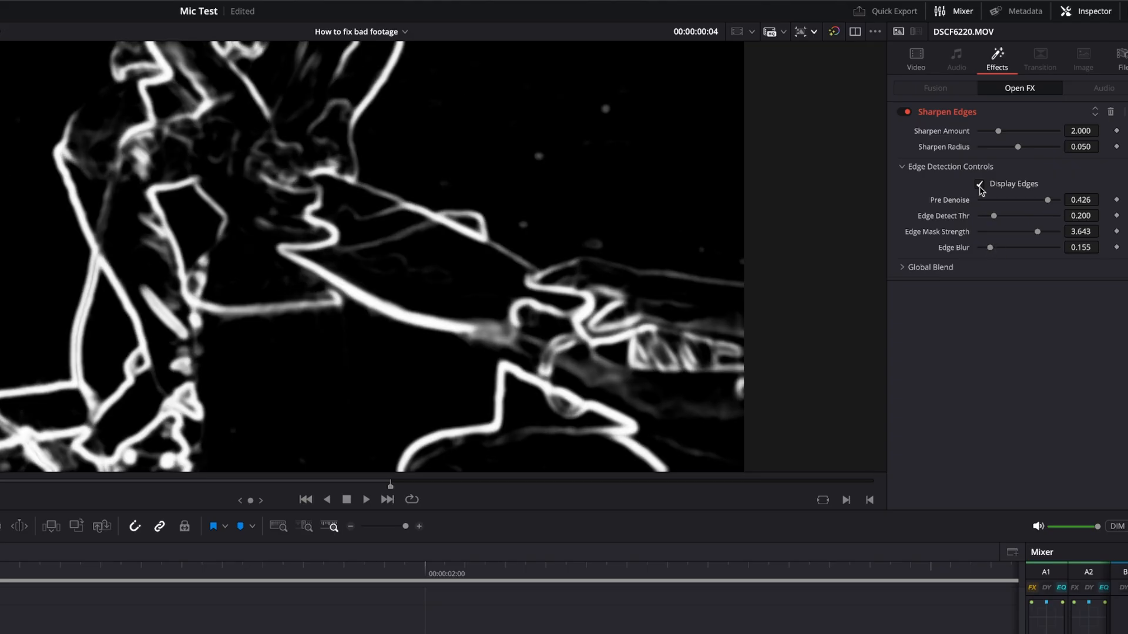
- Switch off the edge preview and raise Sharpen Radius to about 0.087
left_click(979, 183)
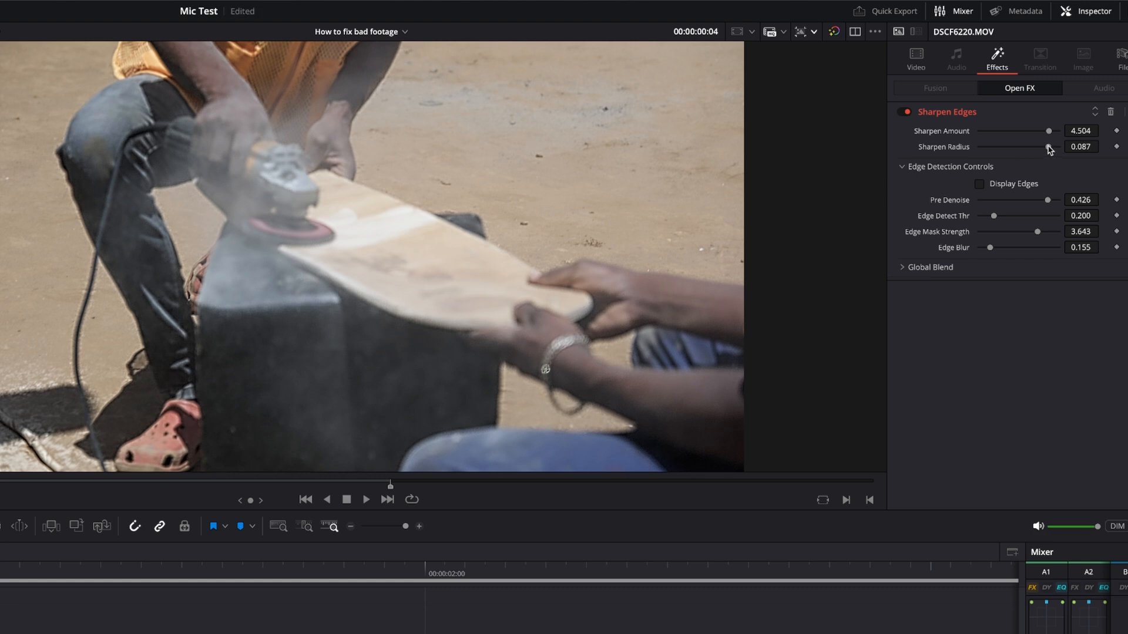
left_click(906, 113)
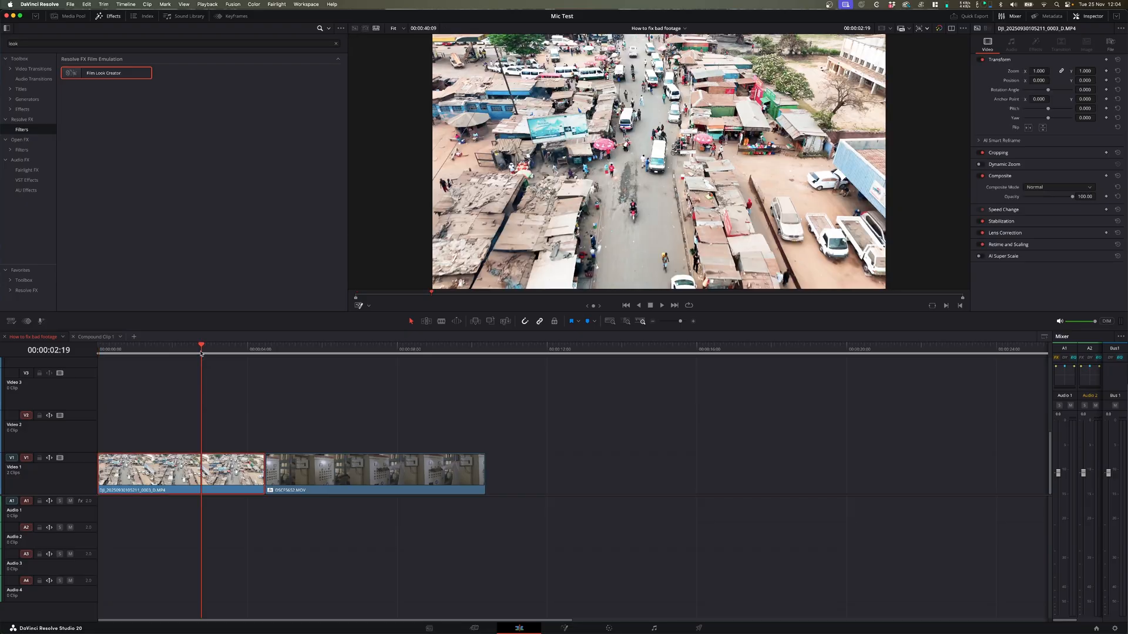
- Step through the drone shot, the DSCF5652.MOV control-panel clip and the adjustment clip
left_click(206, 346)
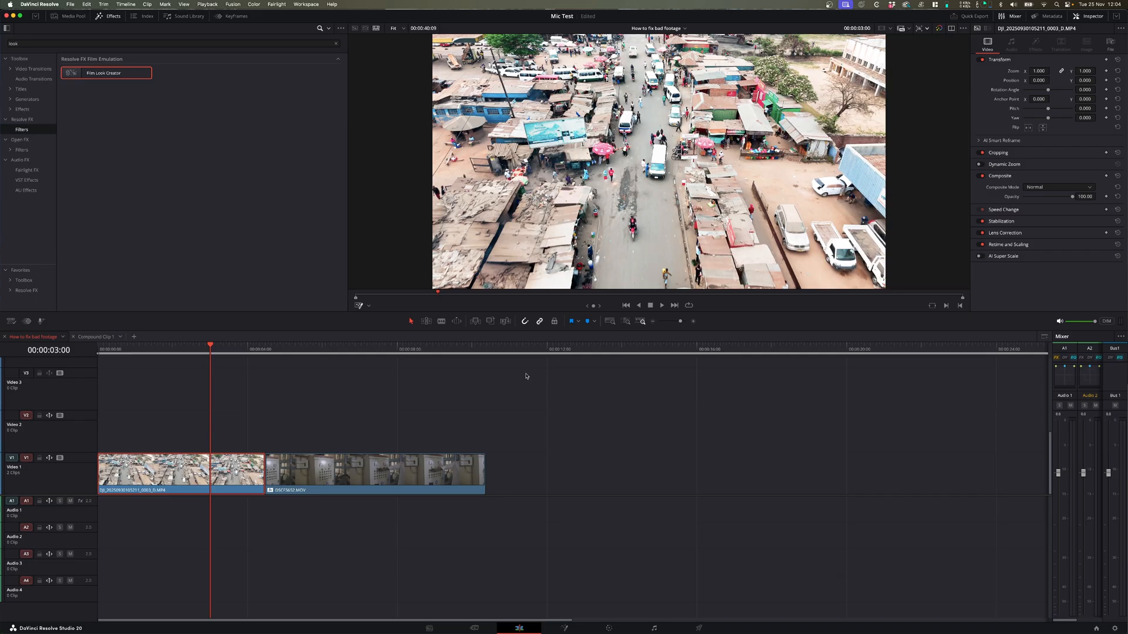
left_click(357, 350)
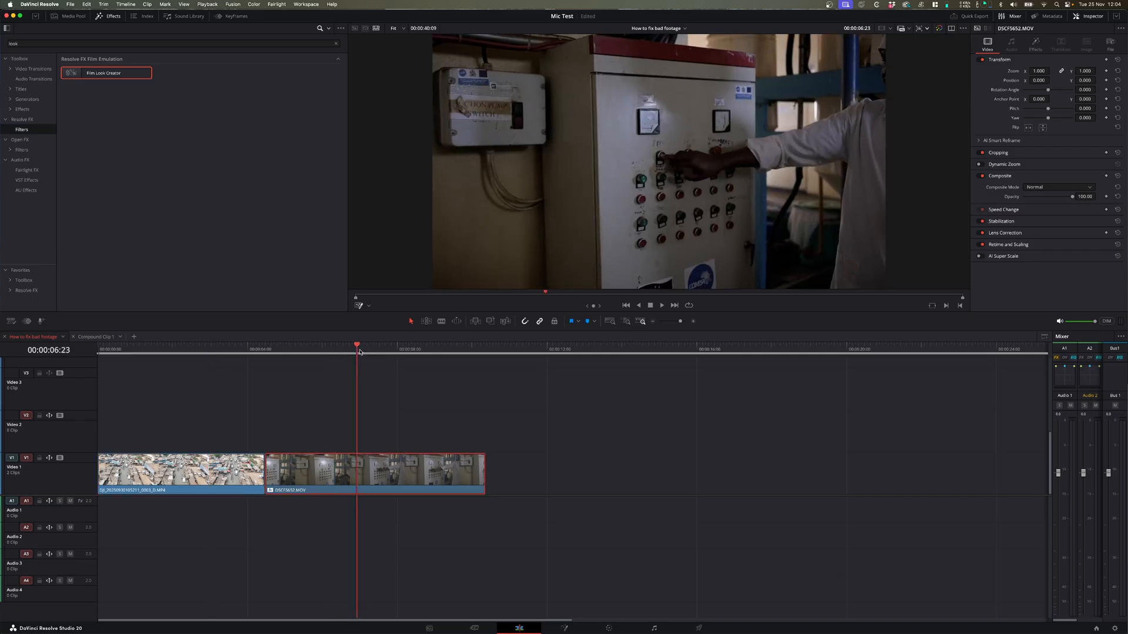
mouse_move(733, 185)
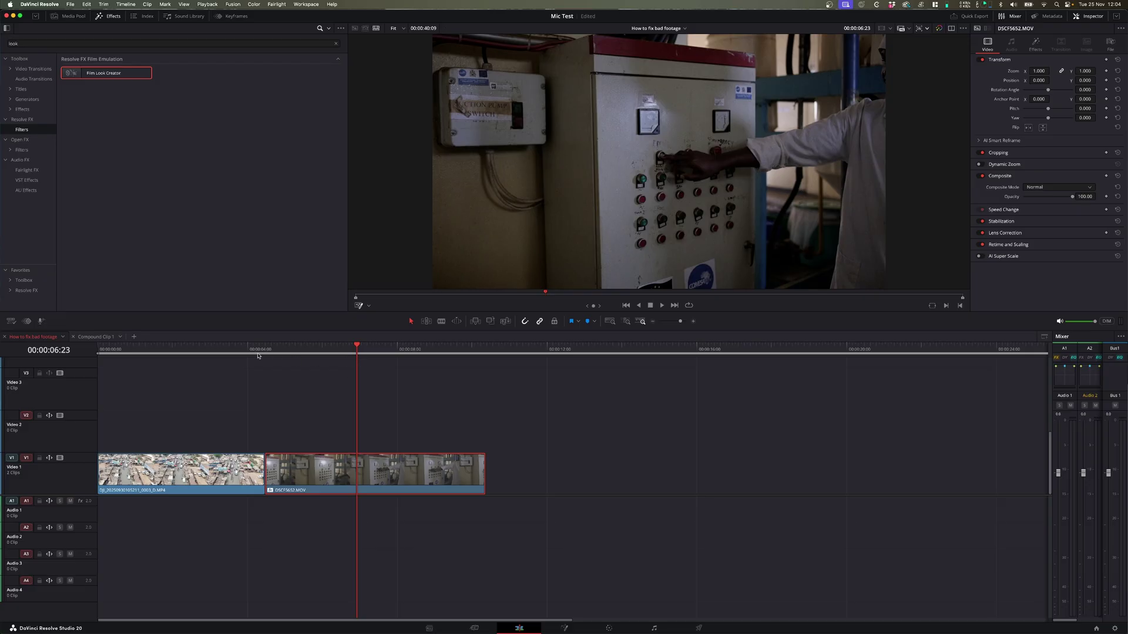
left_click(194, 349)
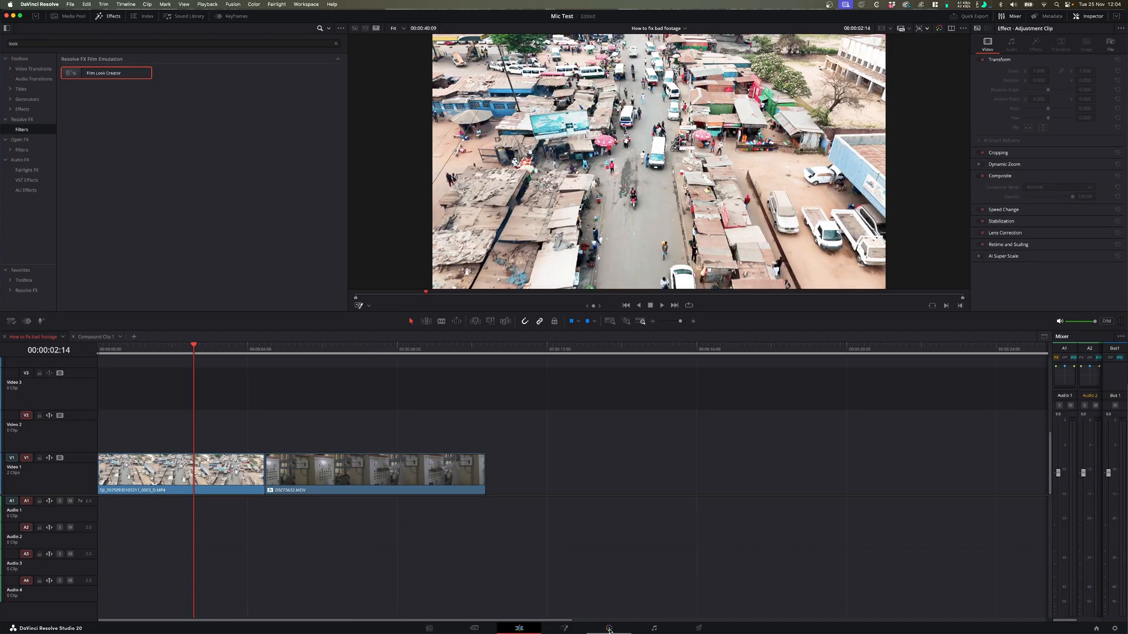
- Switch to the Color page with the aerial market shot loaded
left_click(610, 627)
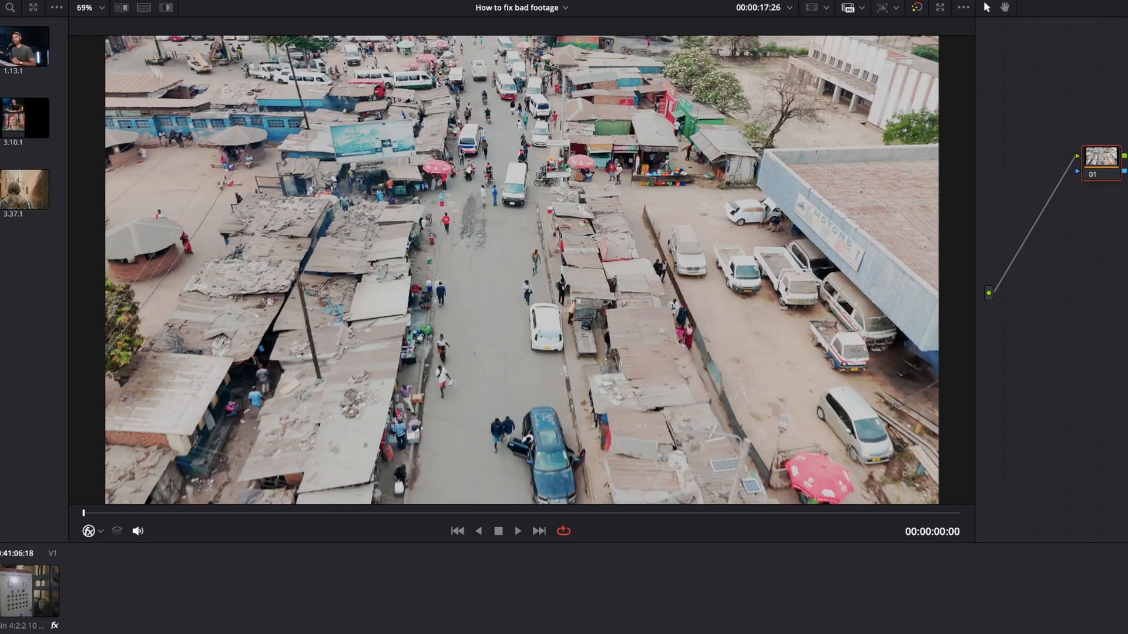
mouse_move(697, 319)
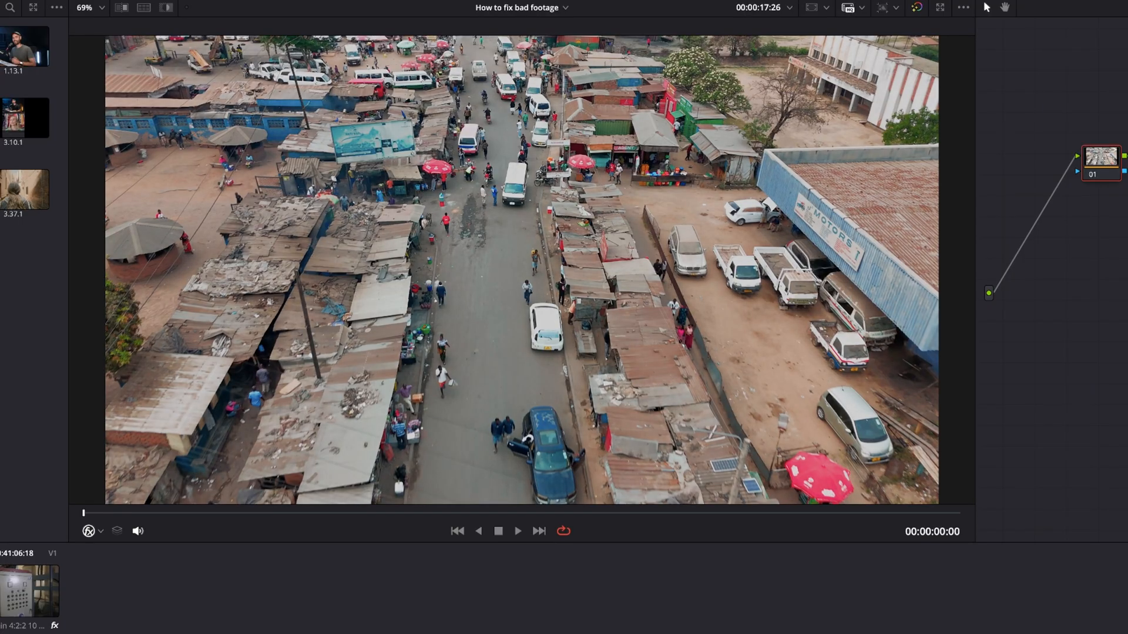
mouse_move(425, 179)
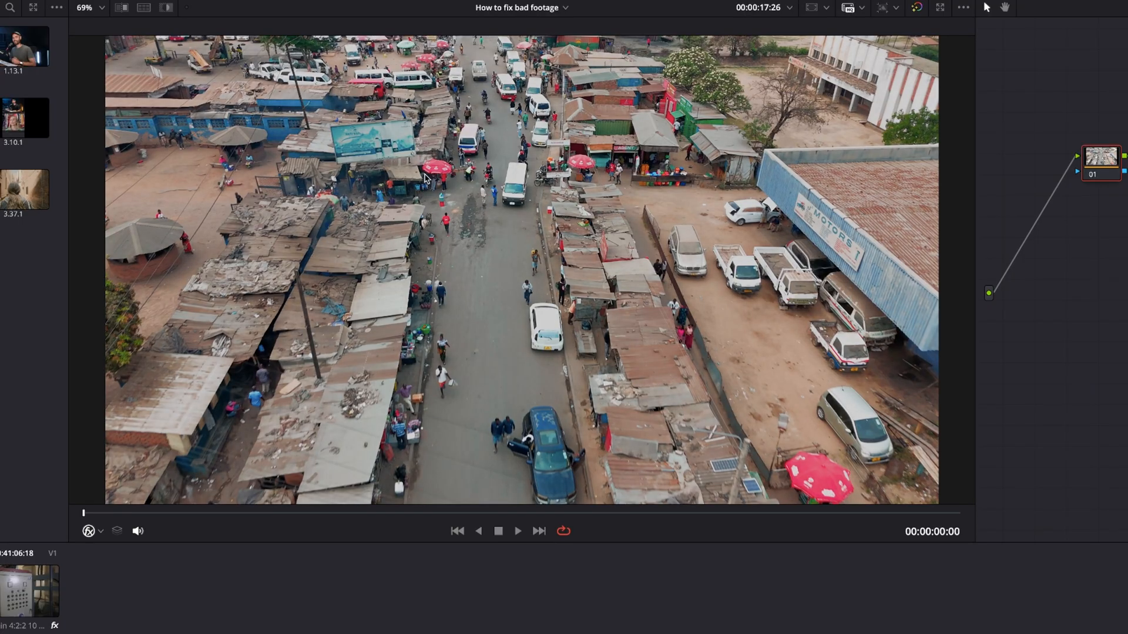
mouse_move(545, 298)
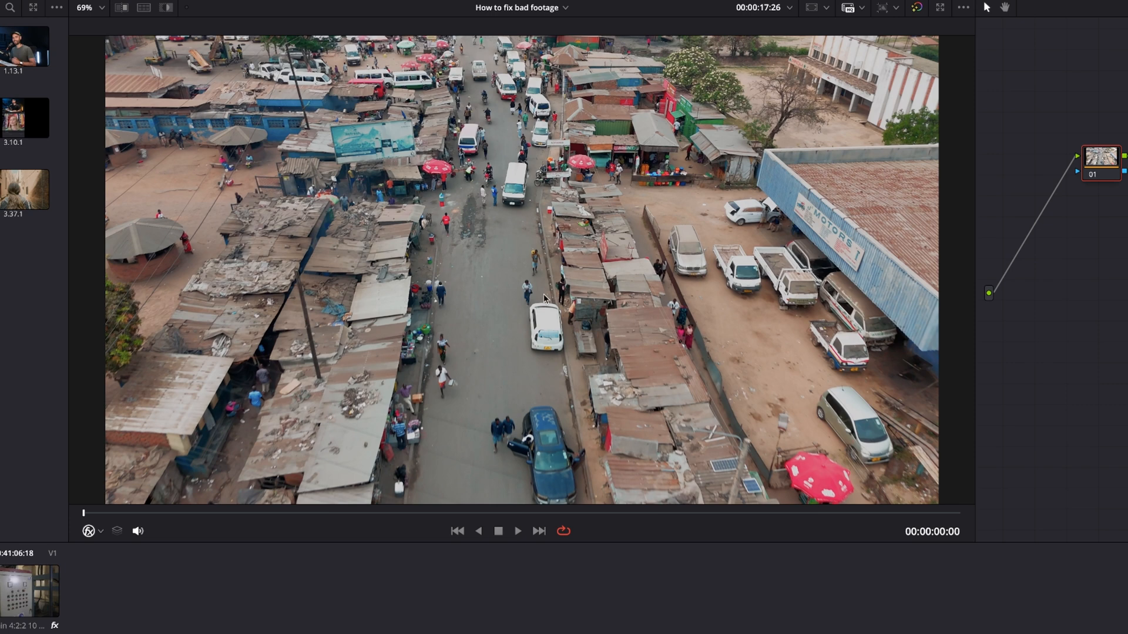
mouse_move(561, 318)
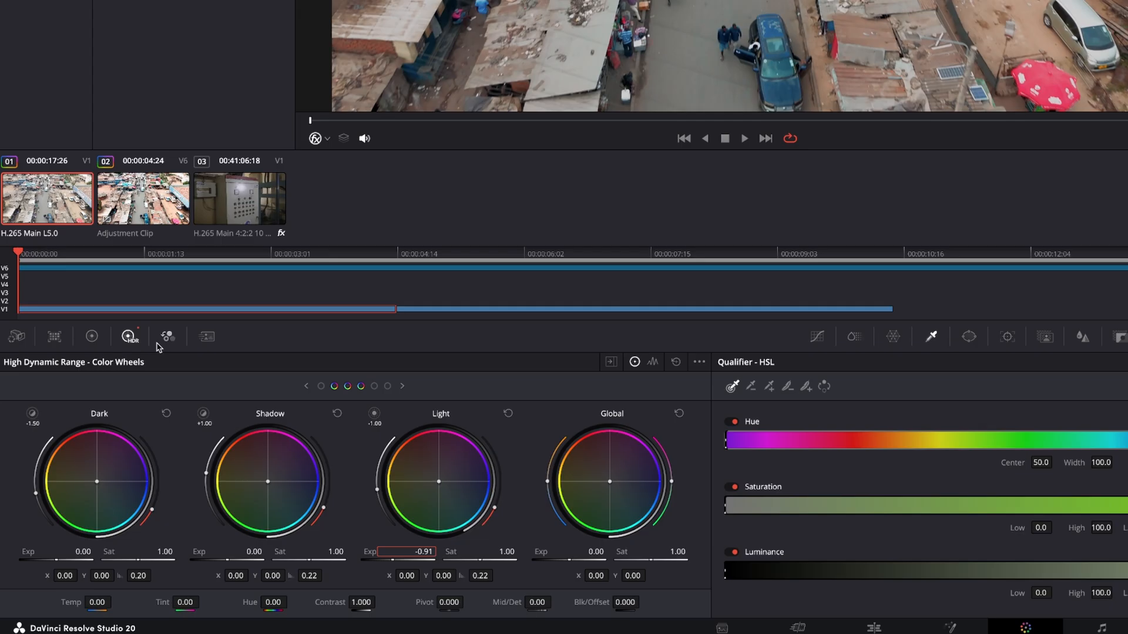
- Select the market clip's node for adjusting contrast in the Log wheels
left_click(91, 337)
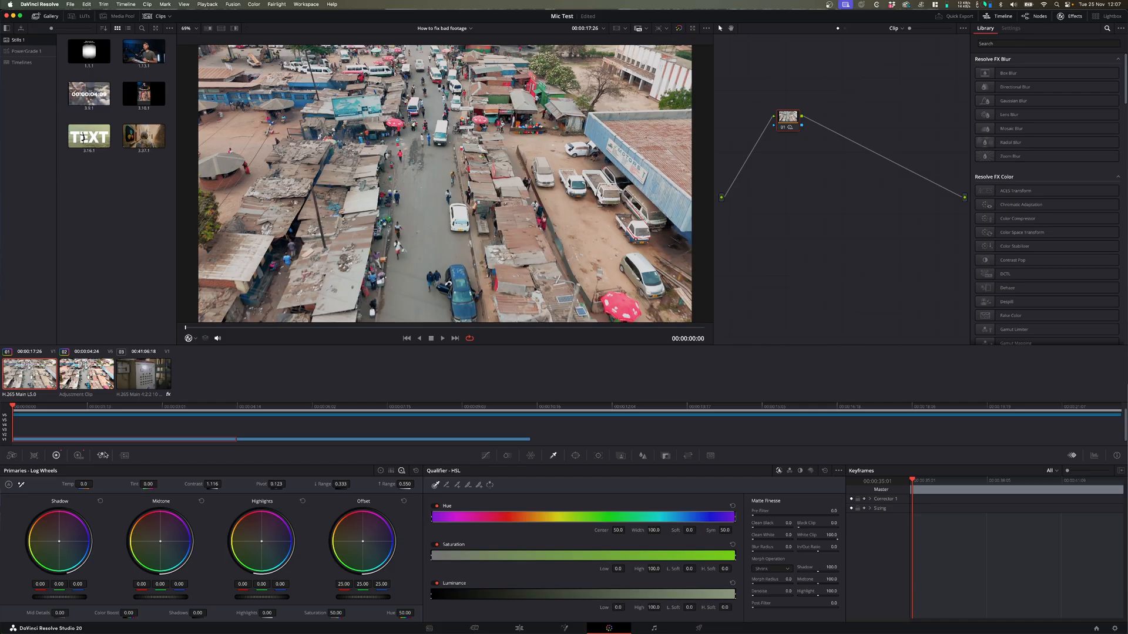
- Reset the existing grade on the aerial market clip's node
right_click(787, 117)
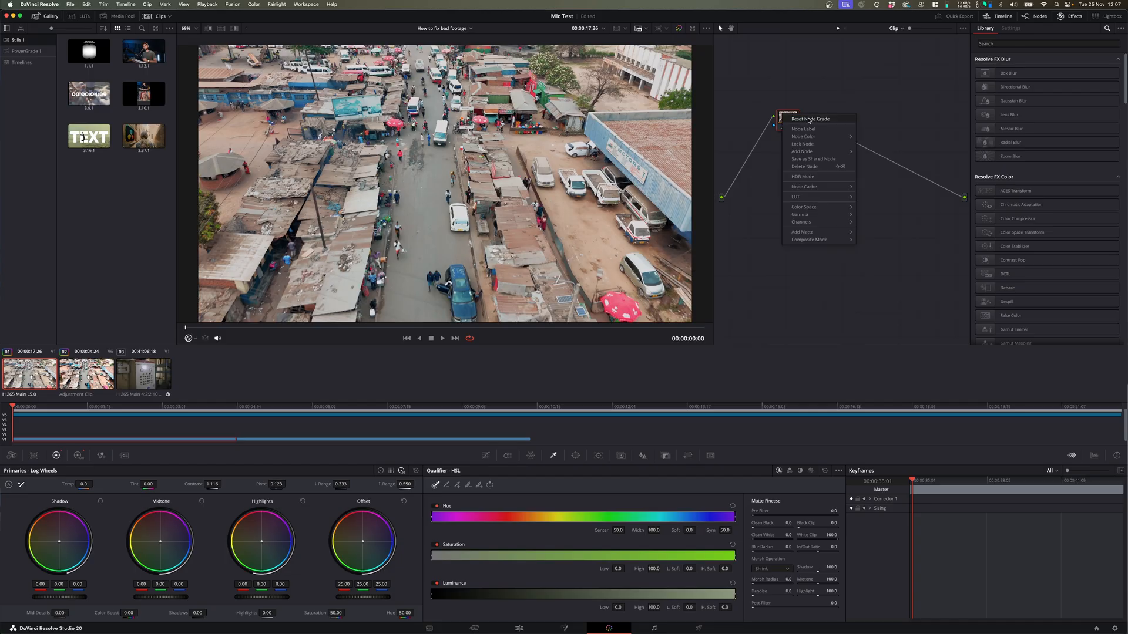
left_click(810, 118)
type("vignet")
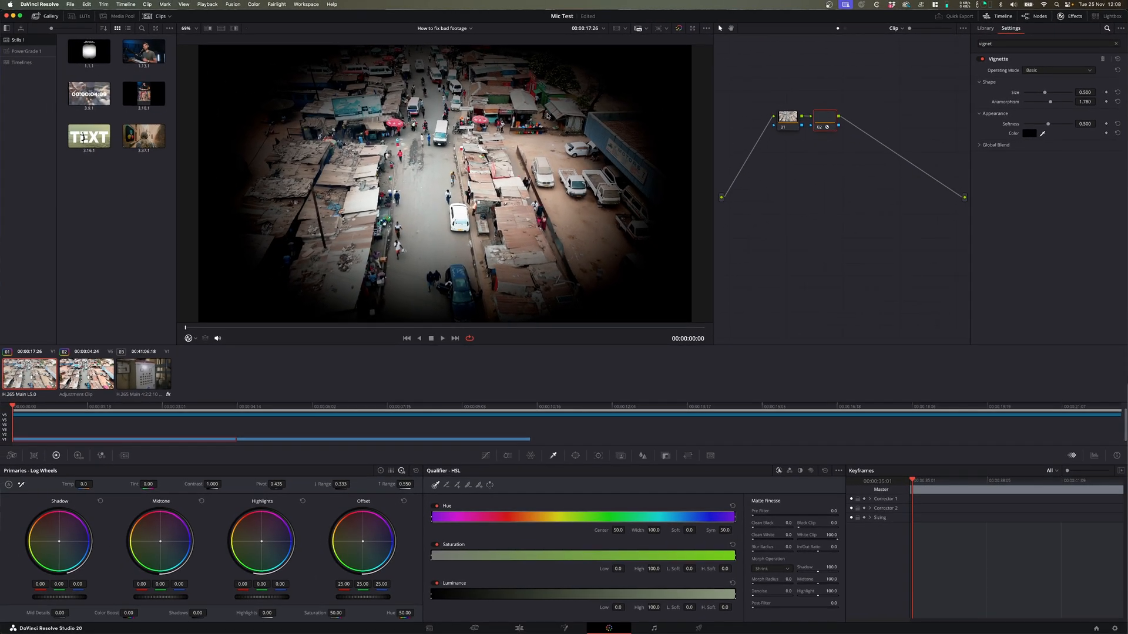
mouse_move(1028, 84)
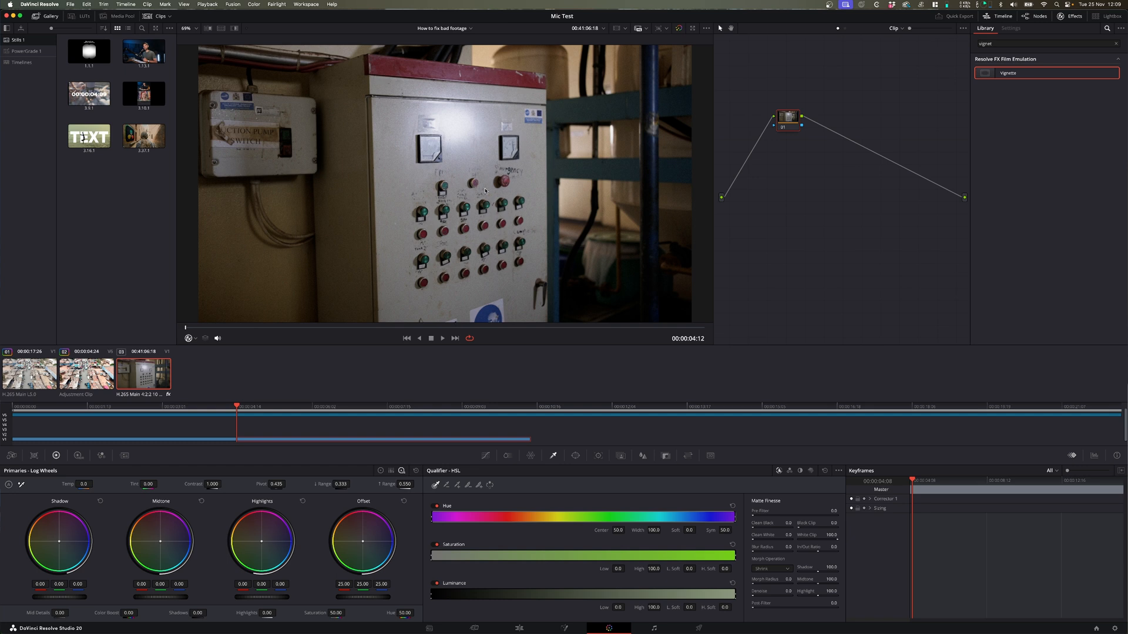
mouse_move(292, 92)
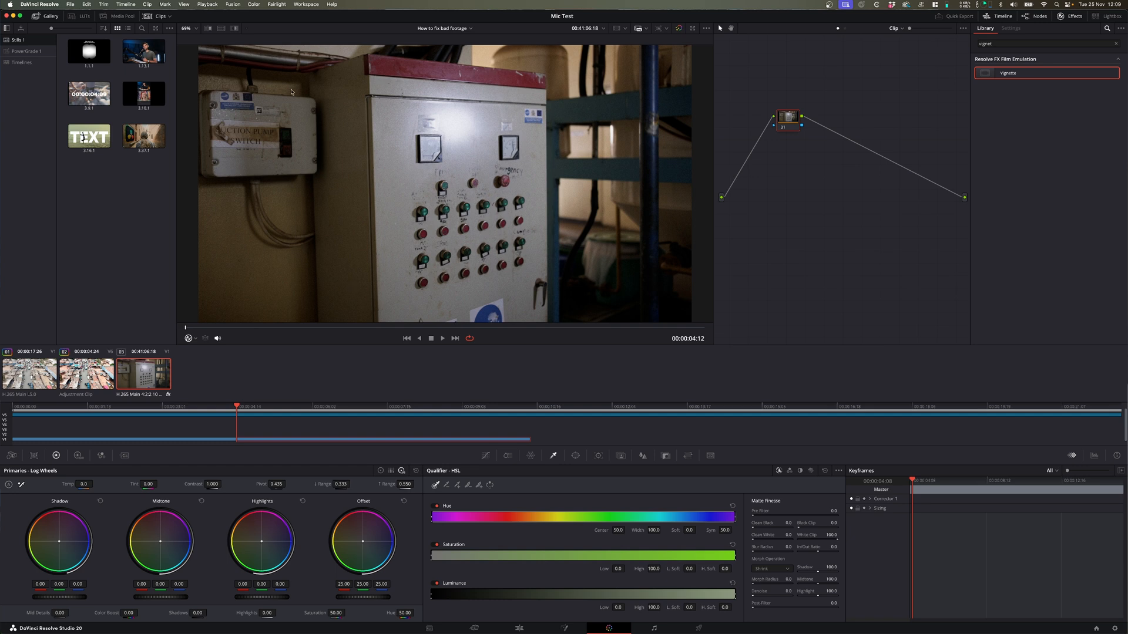
mouse_move(272, 81)
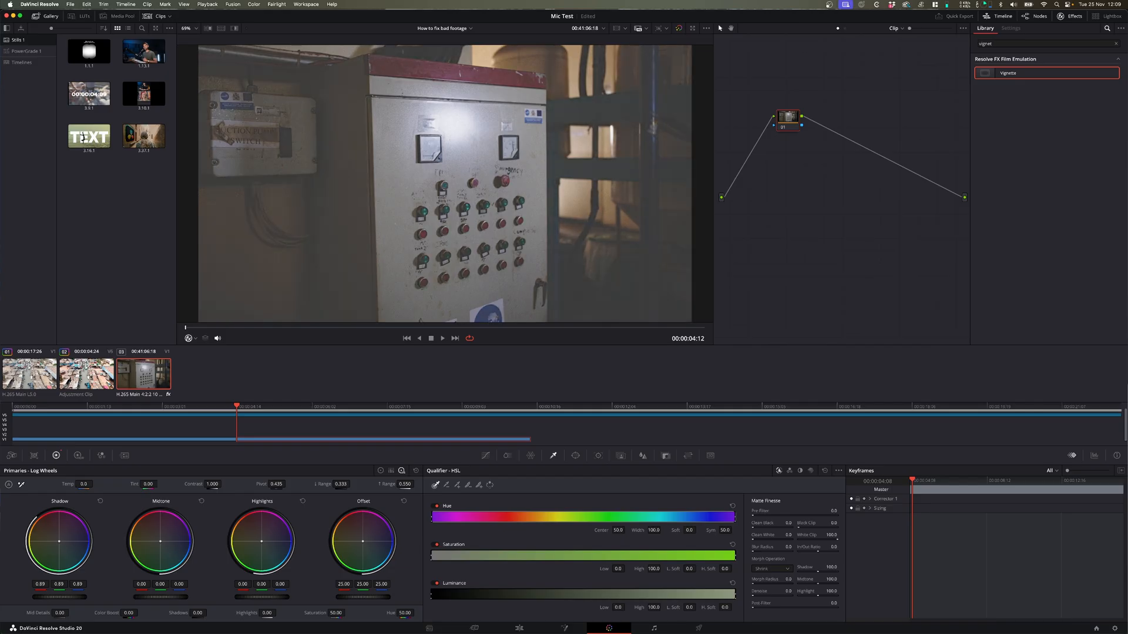
mouse_move(329, 257)
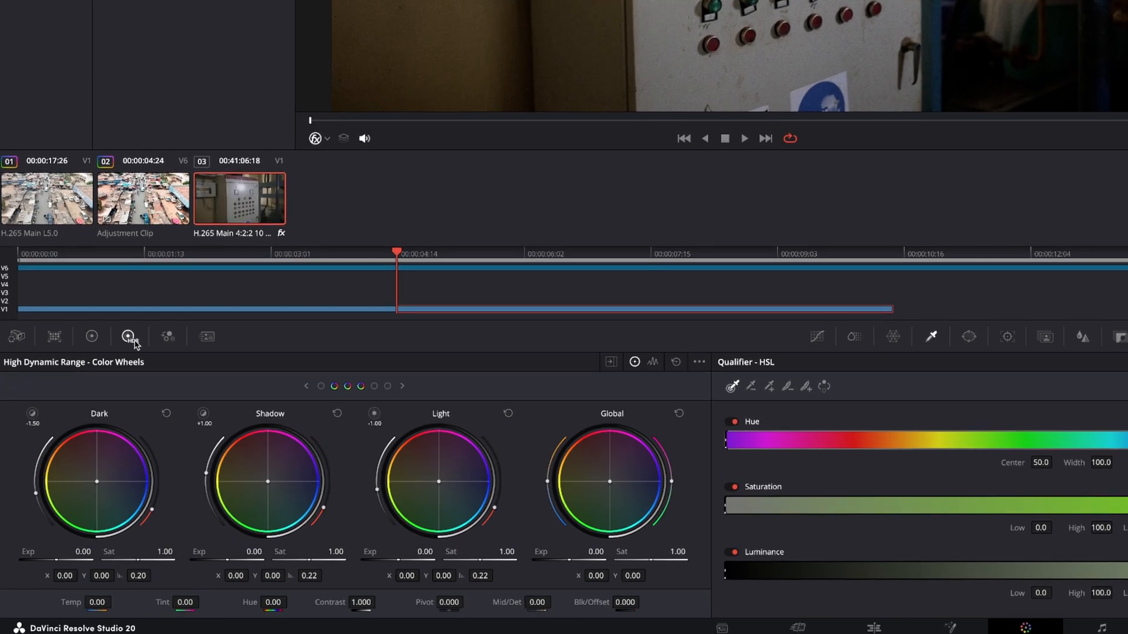
mouse_move(262, 443)
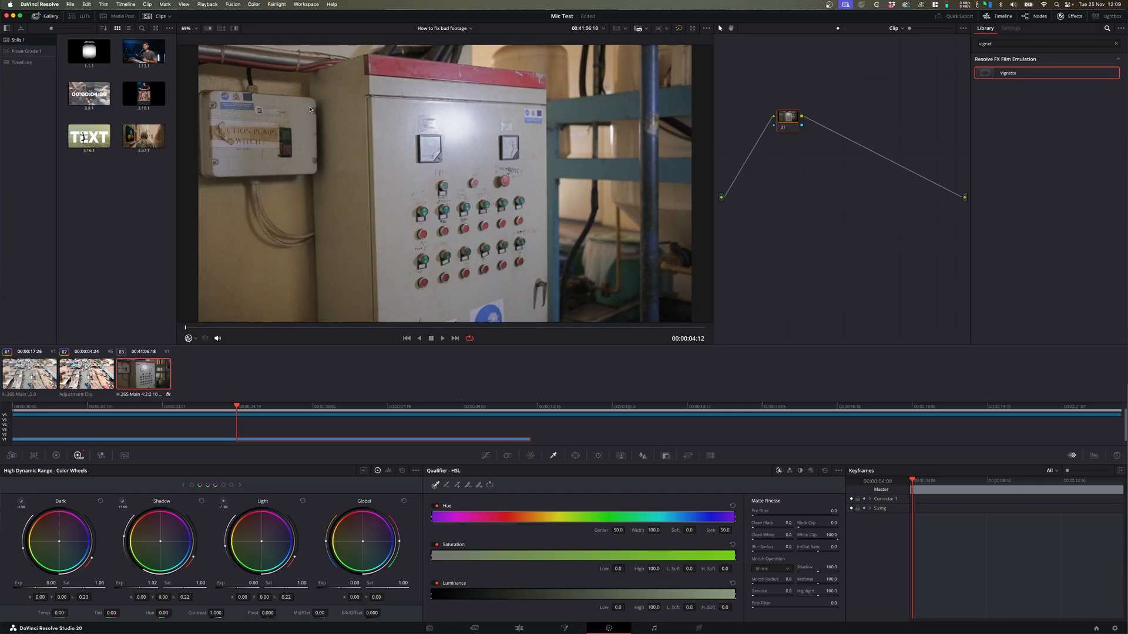
mouse_move(396, 231)
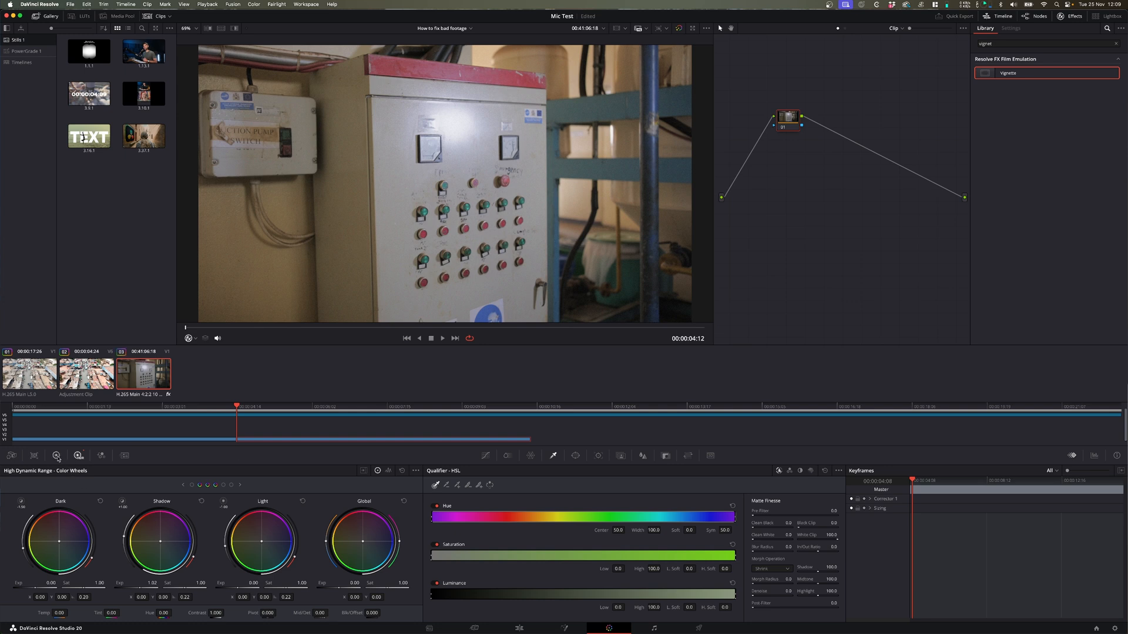
- Raise the HDR Shadow exposure to brighten the control-panel shot
left_click(402, 470)
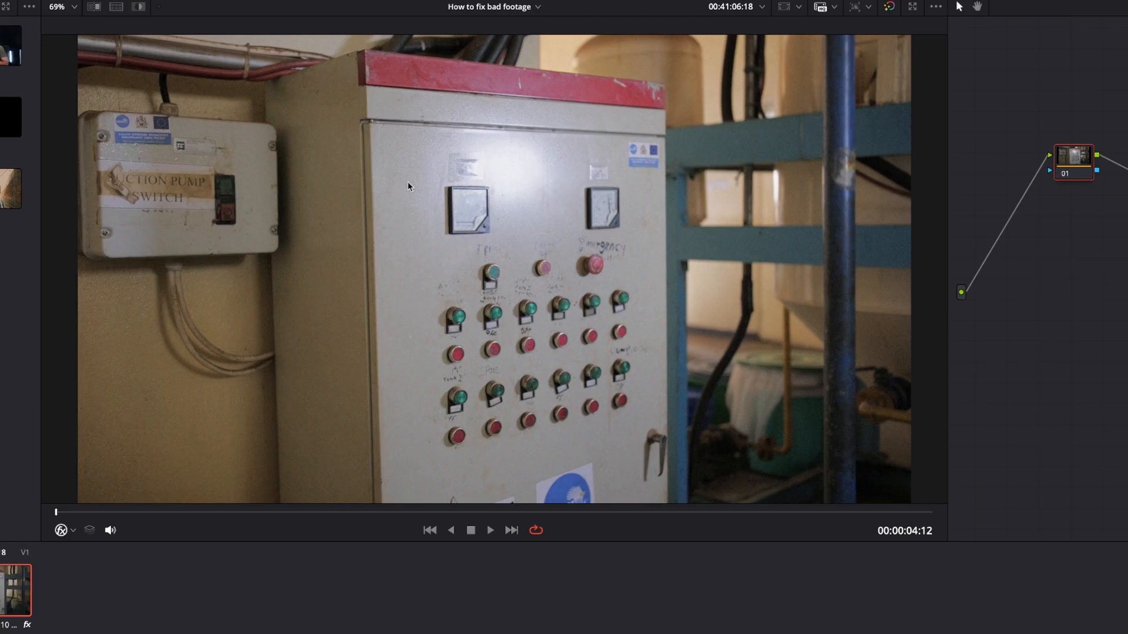
mouse_move(328, 352)
type("vignet")
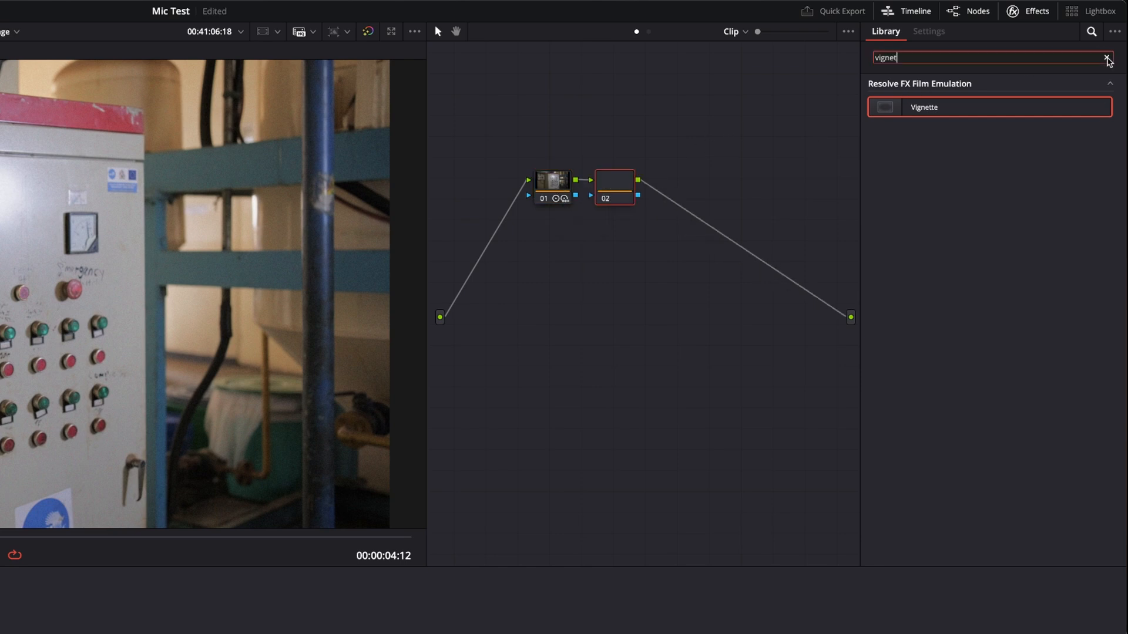
- Apply Noise Reduction on node 02 with Mo. Est. Type Better and Spatial NR Mode AI UltraNR
left_click(1107, 57)
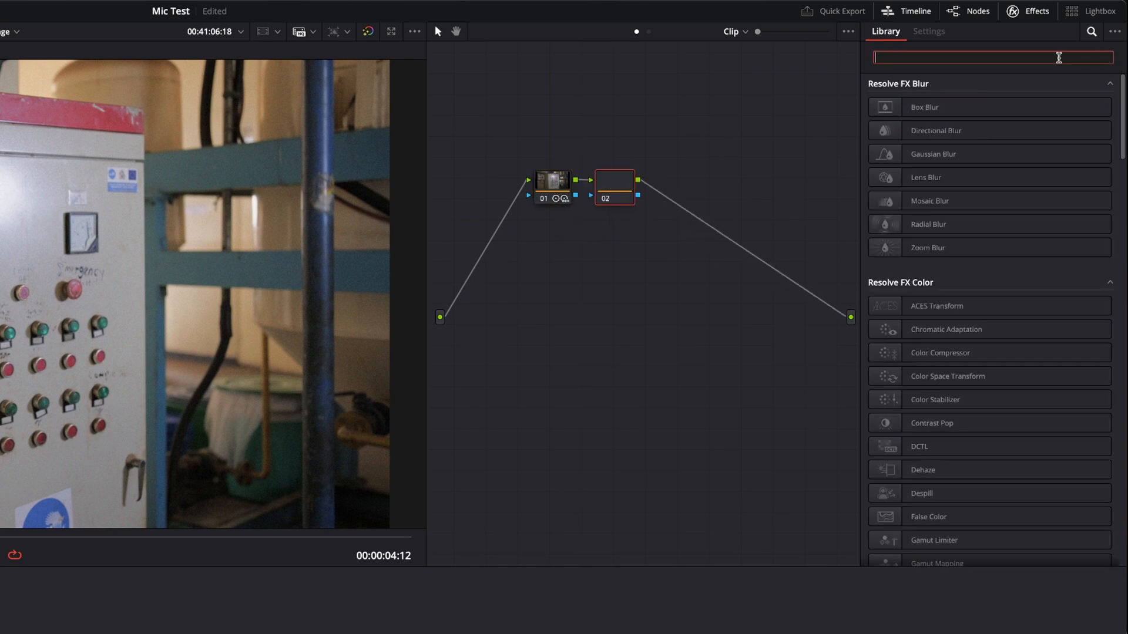
type("noise")
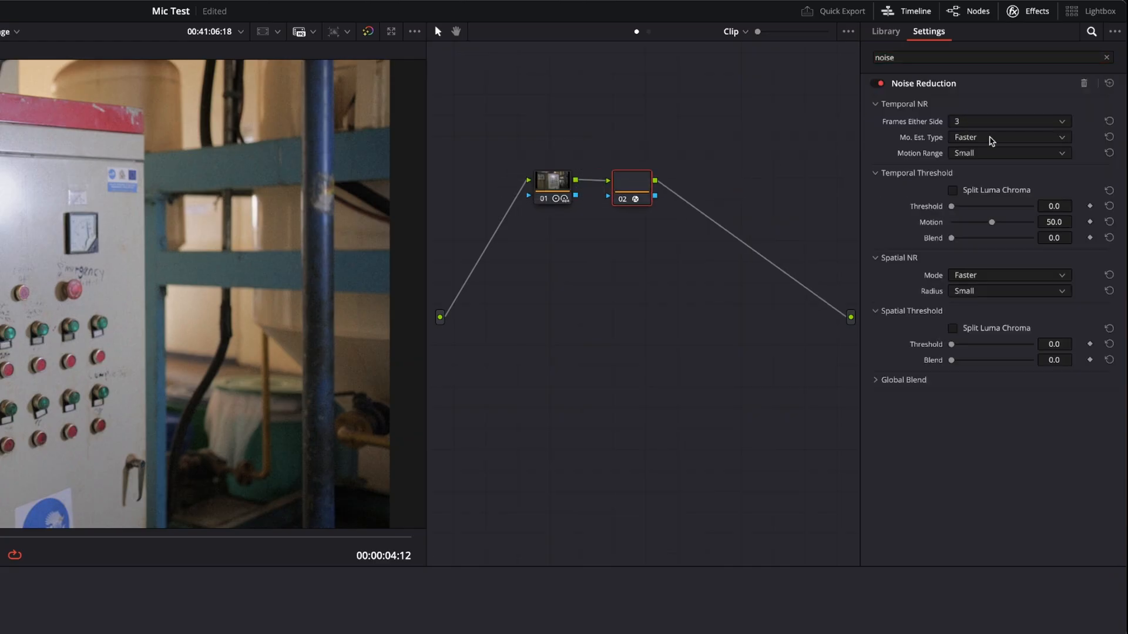
left_click(1006, 137)
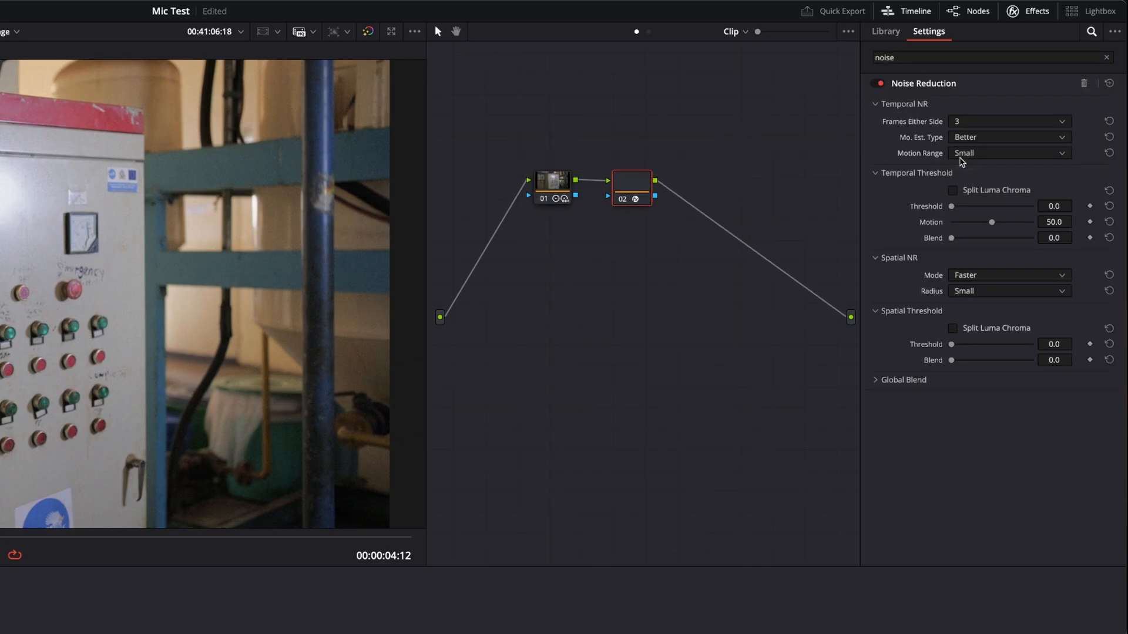
left_click(1007, 275)
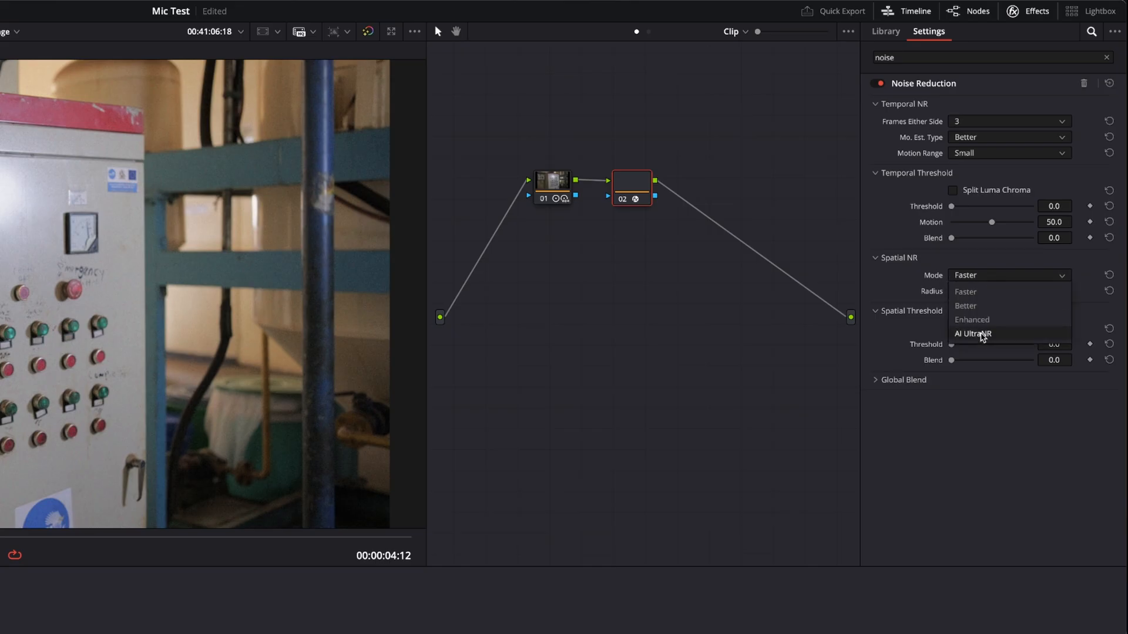
left_click(971, 333)
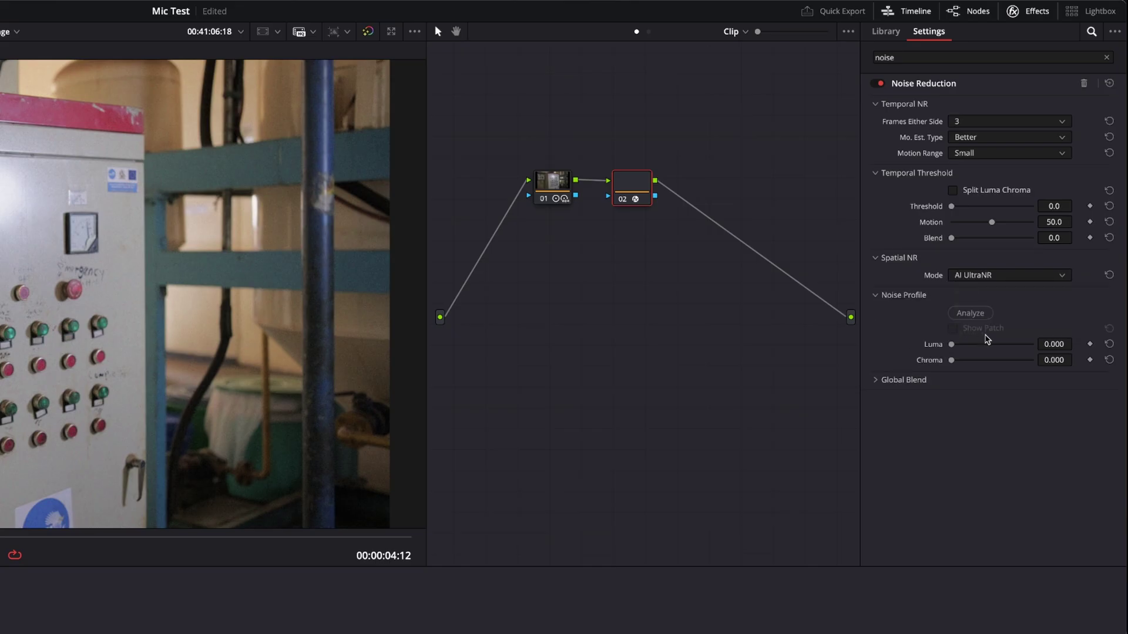
mouse_move(993, 279)
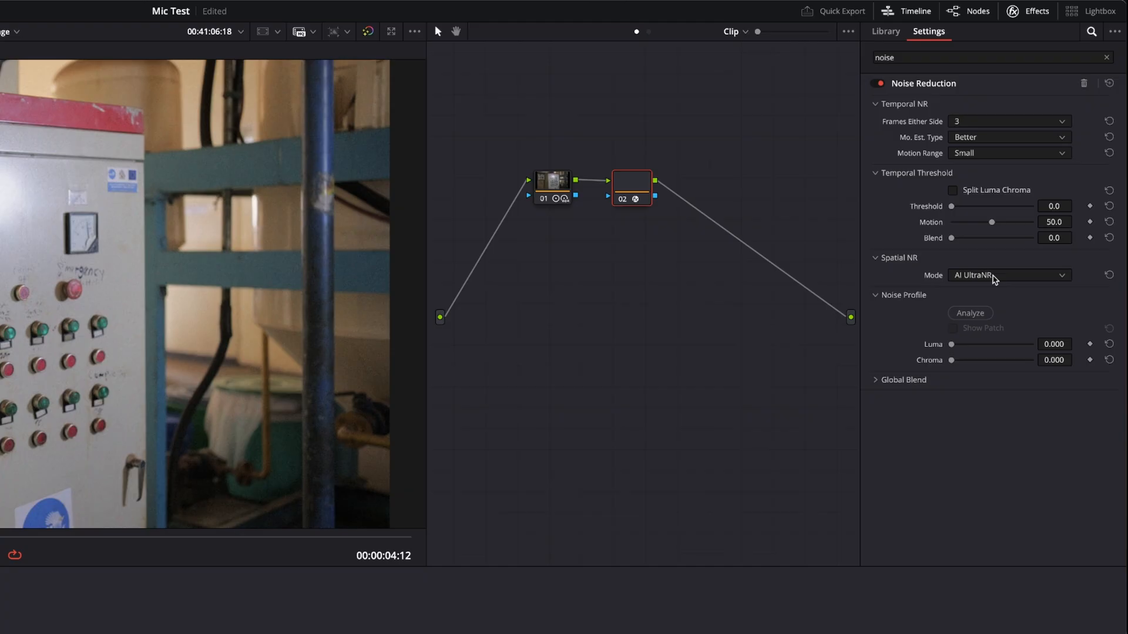
mouse_move(998, 281)
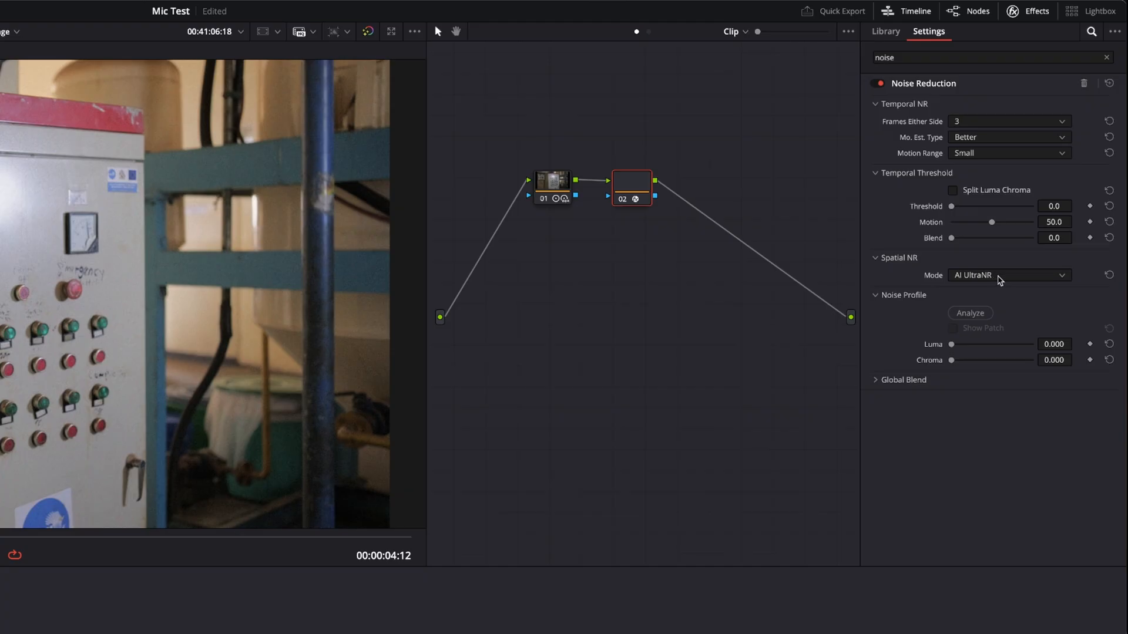
mouse_move(988, 309)
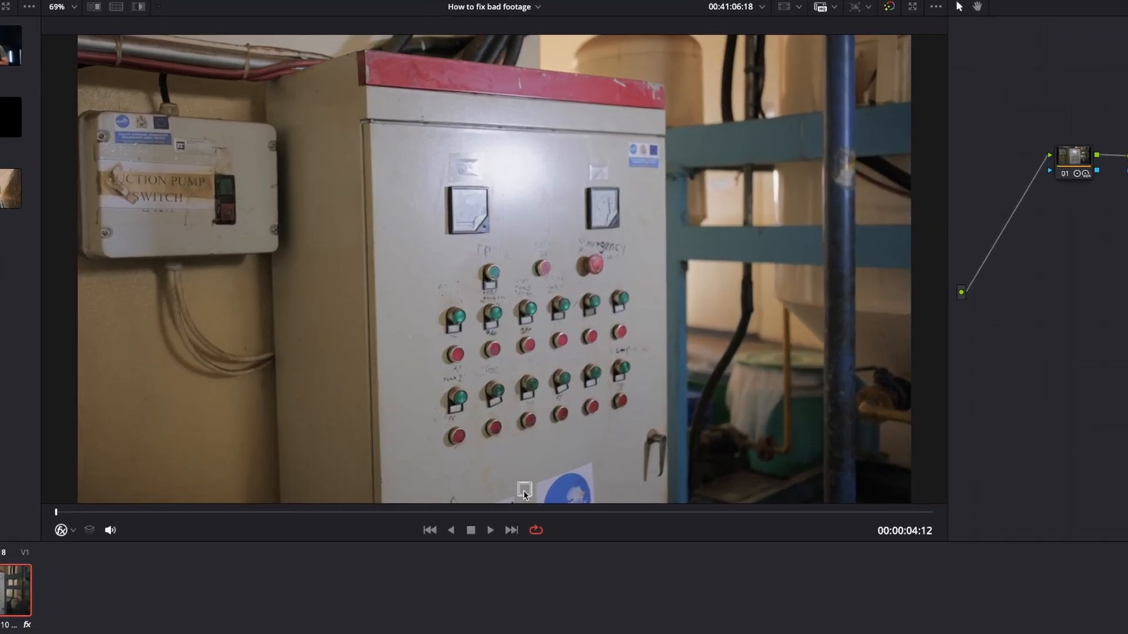
mouse_move(376, 186)
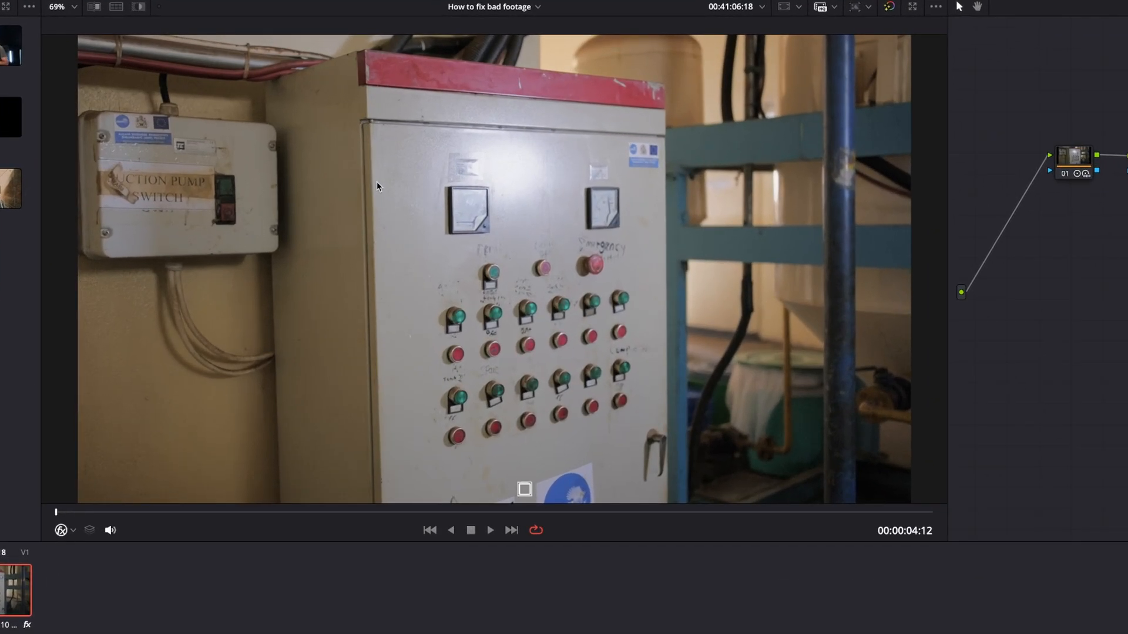
mouse_move(360, 322)
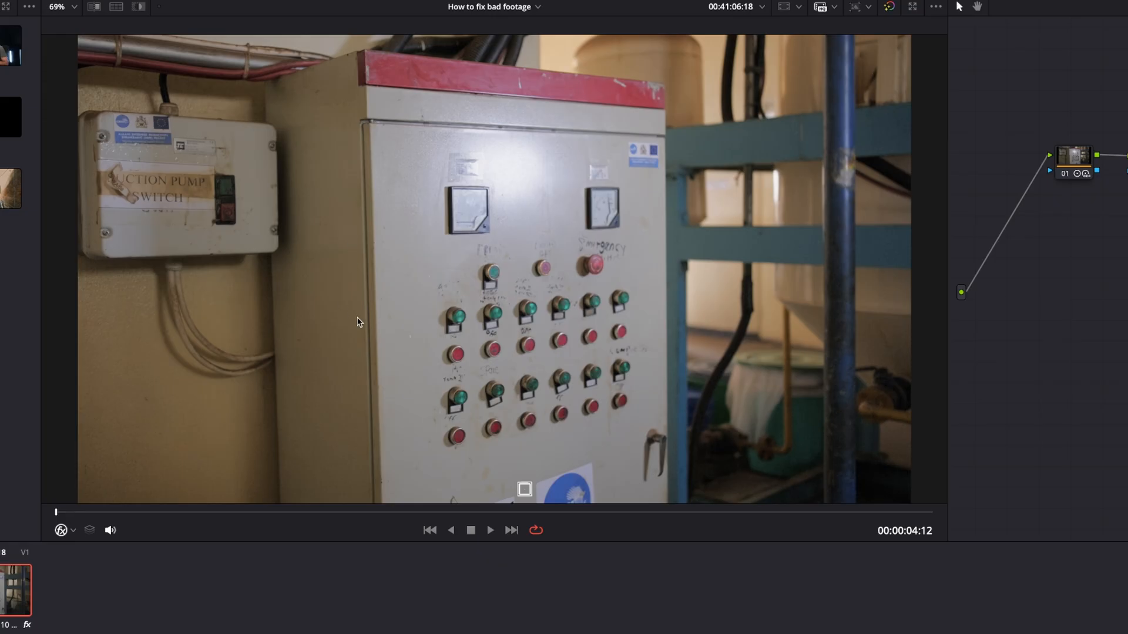
mouse_move(565, 266)
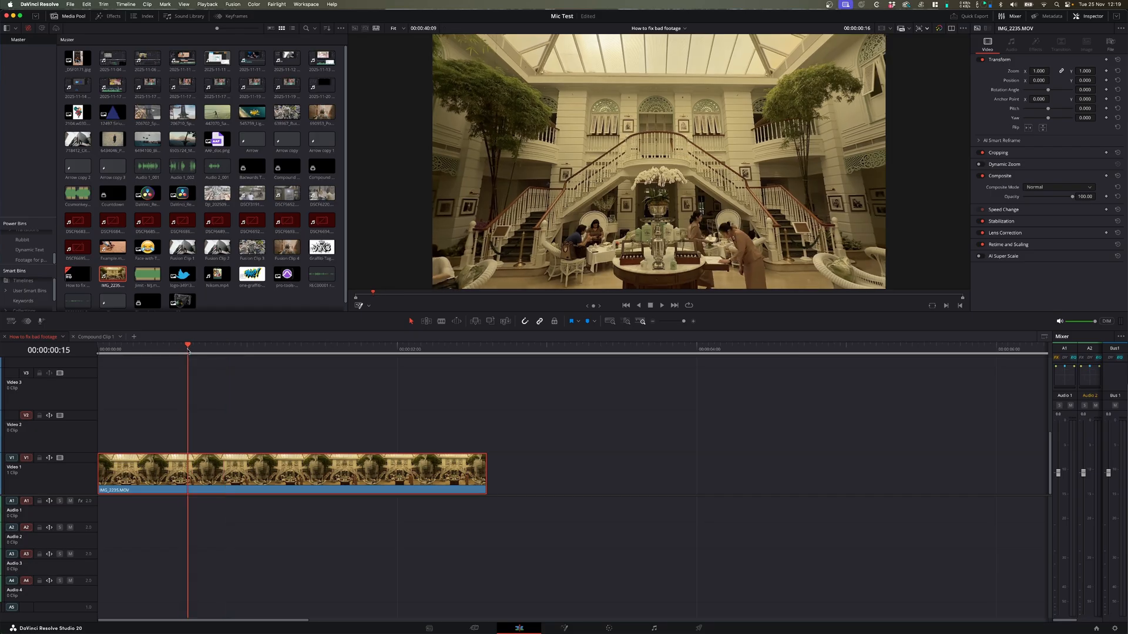
- Lower the hotel lobby clip's Temp to -4000 on node 01 to cool its yellow cast
left_click(302, 345)
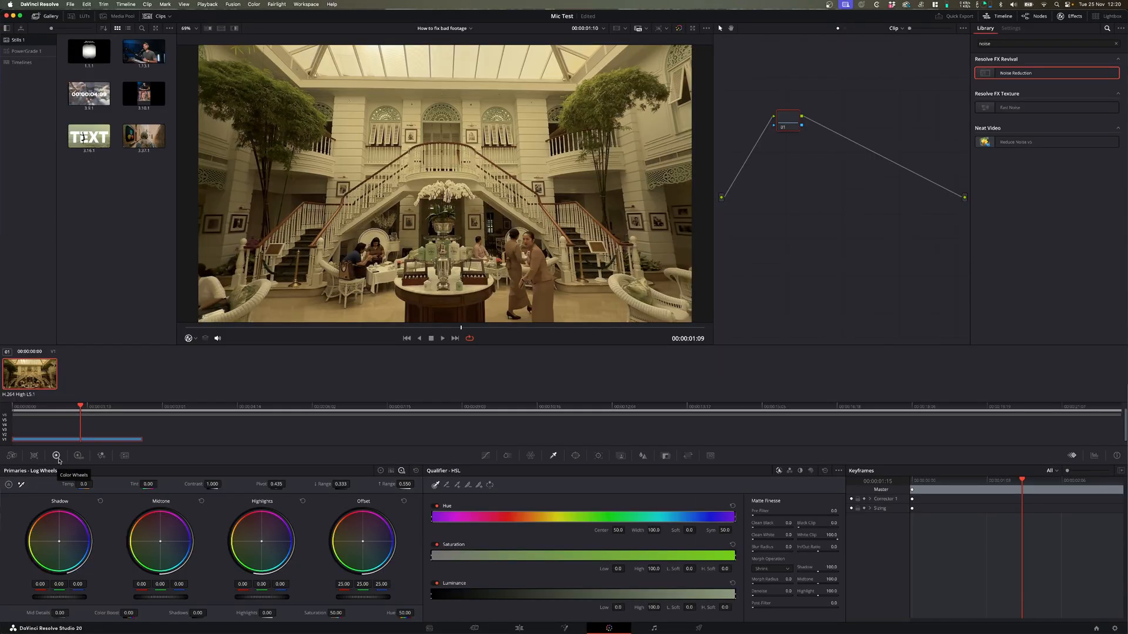
mouse_move(185, 500)
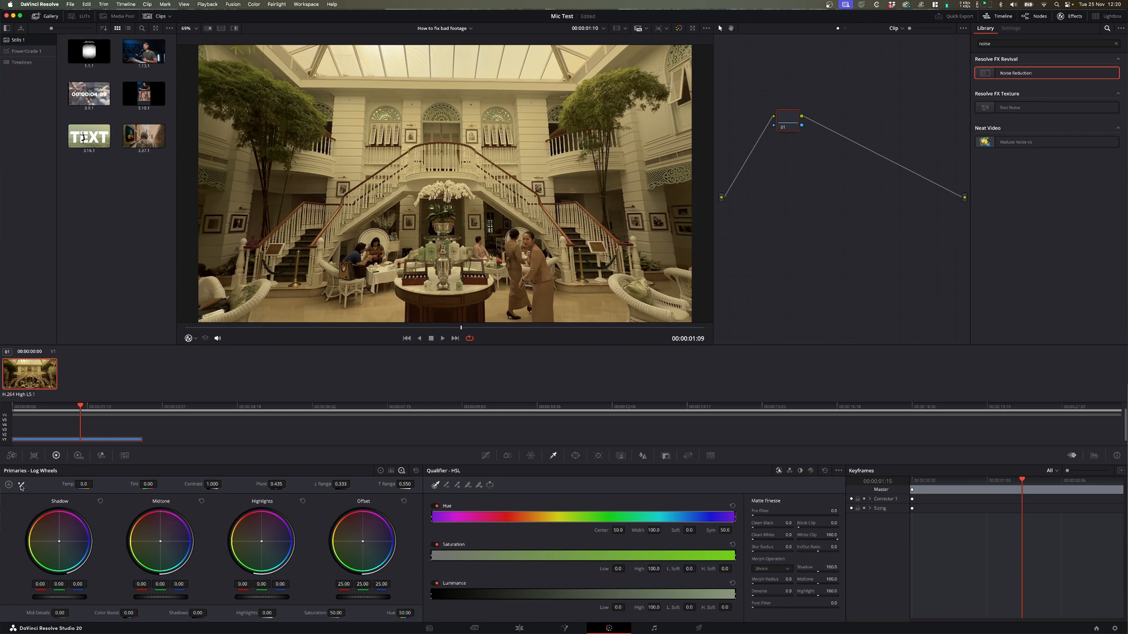
mouse_move(22, 486)
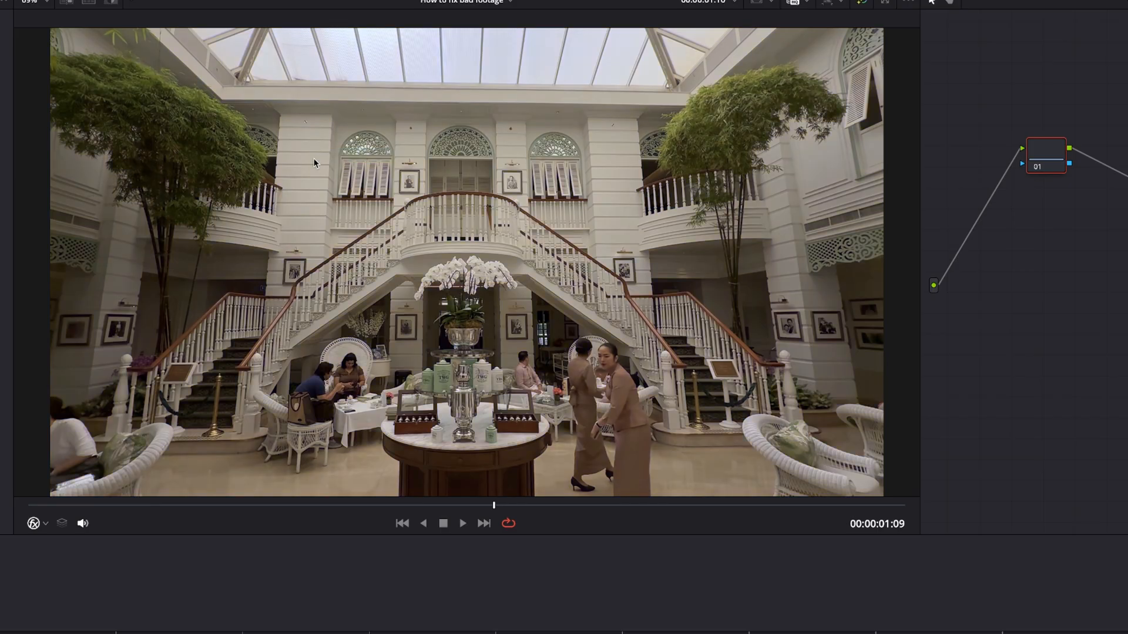
mouse_move(364, 274)
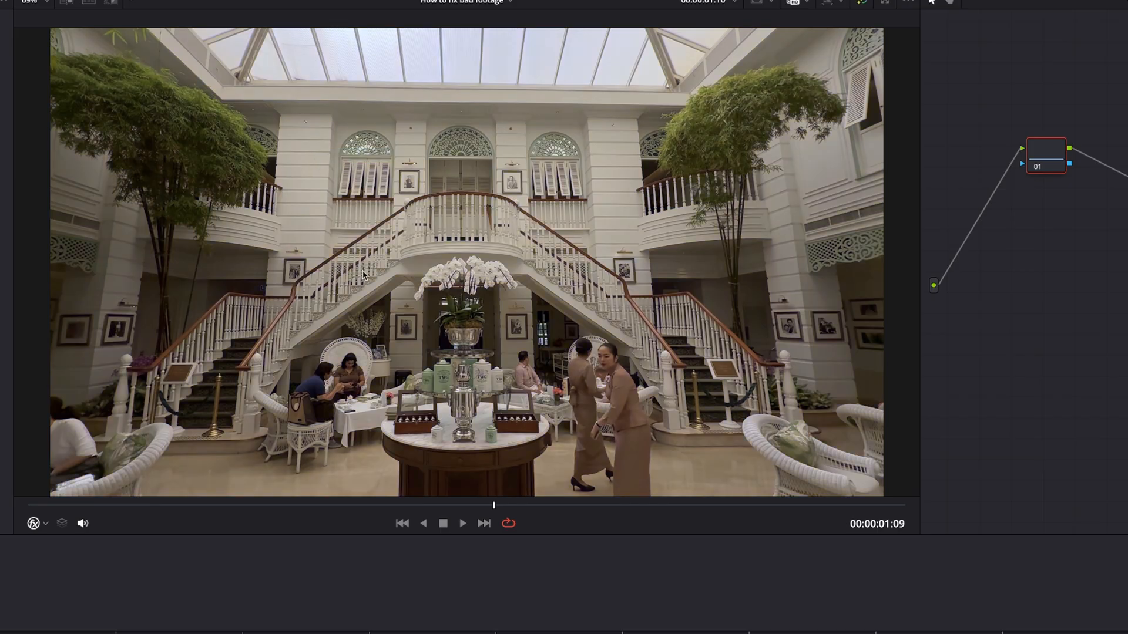
mouse_move(548, 367)
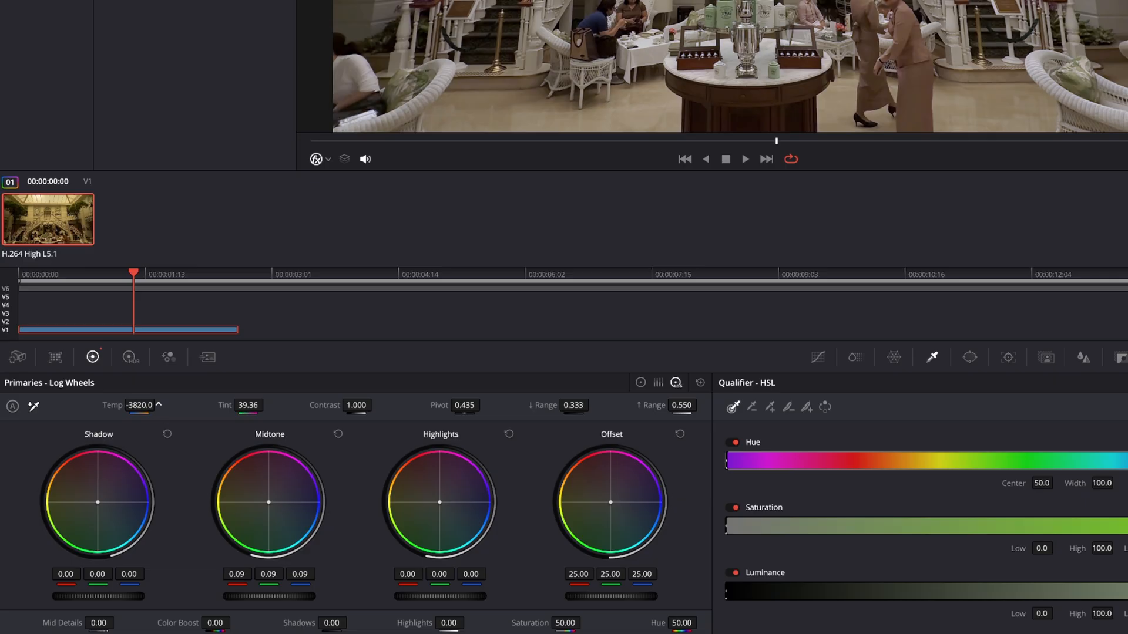
left_click(160, 405)
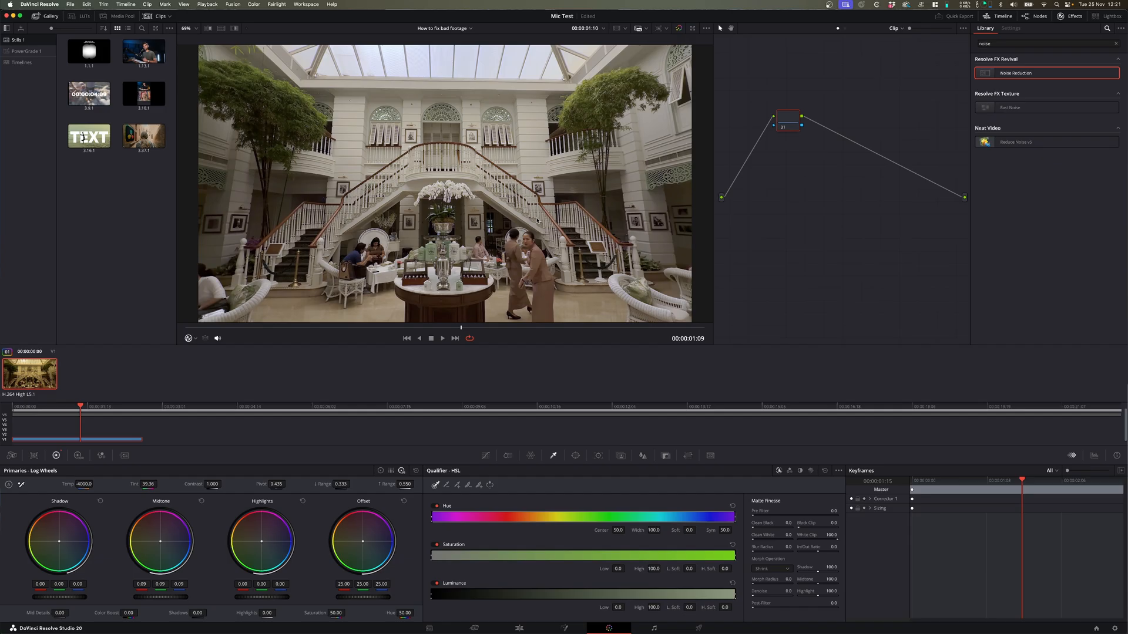
left_click(529, 456)
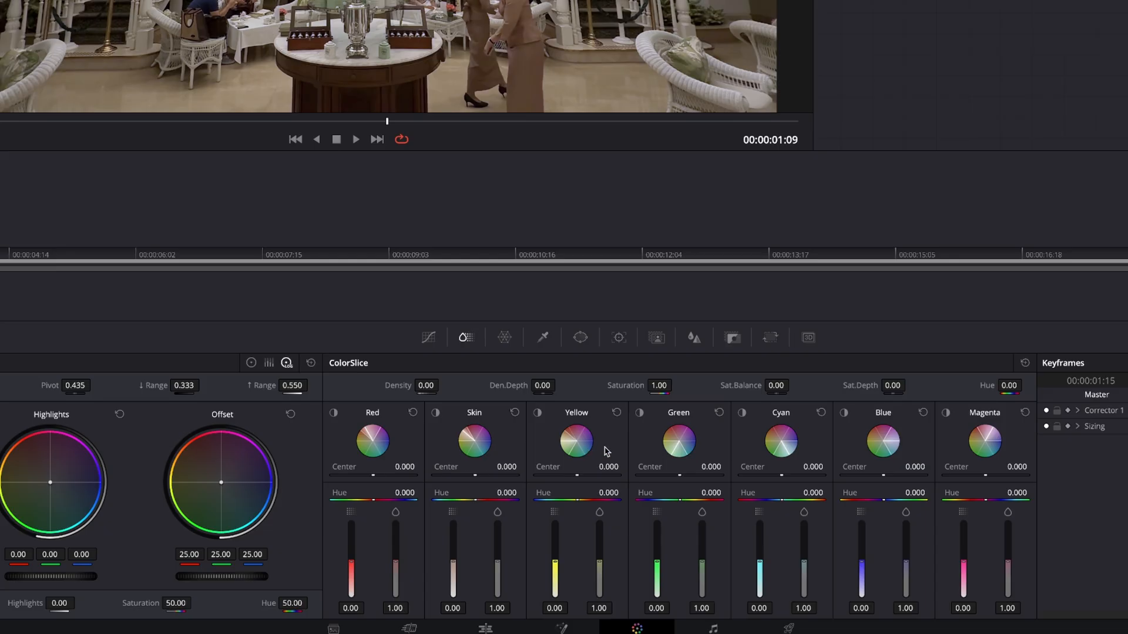
mouse_move(674, 462)
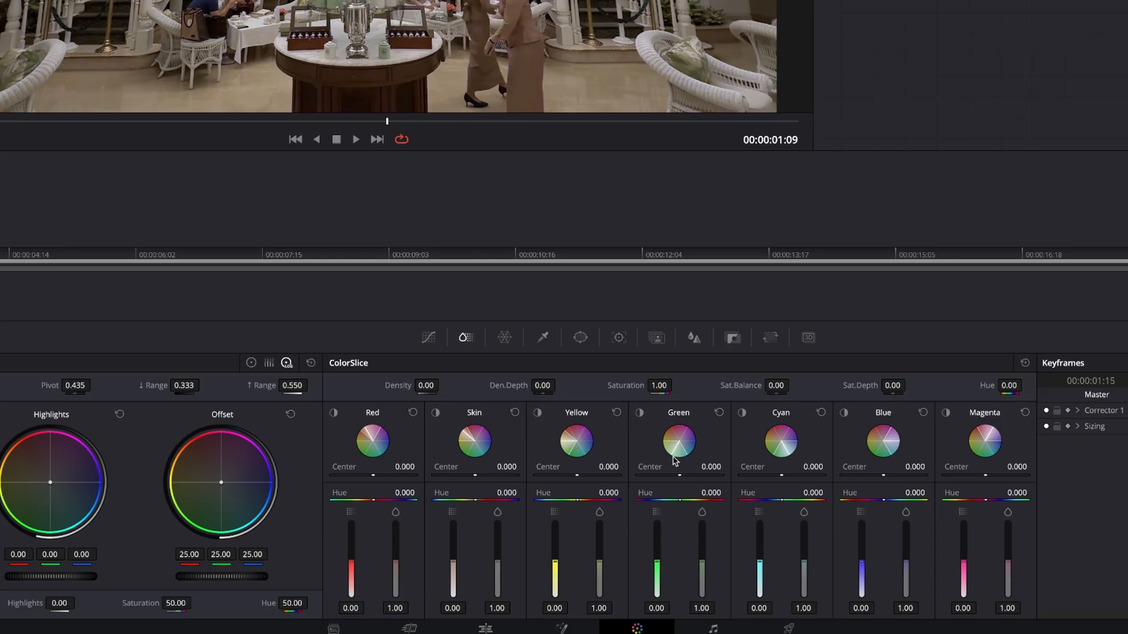
mouse_move(501, 566)
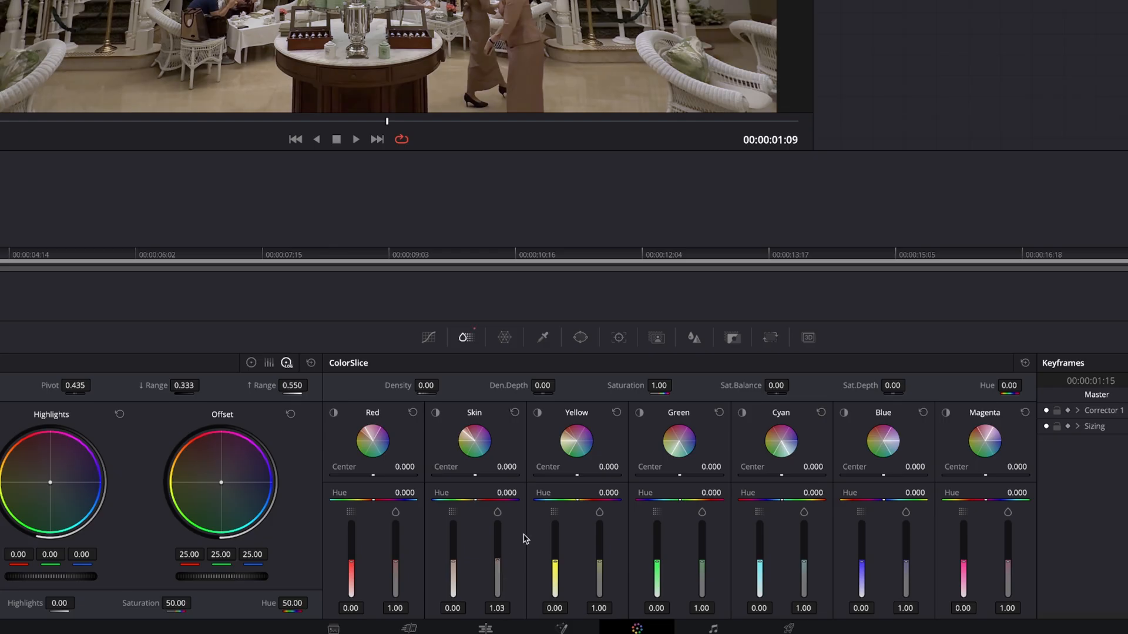
- Raise the ColorSlice Skin saturation to 1.03, then return to the Edit page
left_click_drag(452, 583, 453, 525)
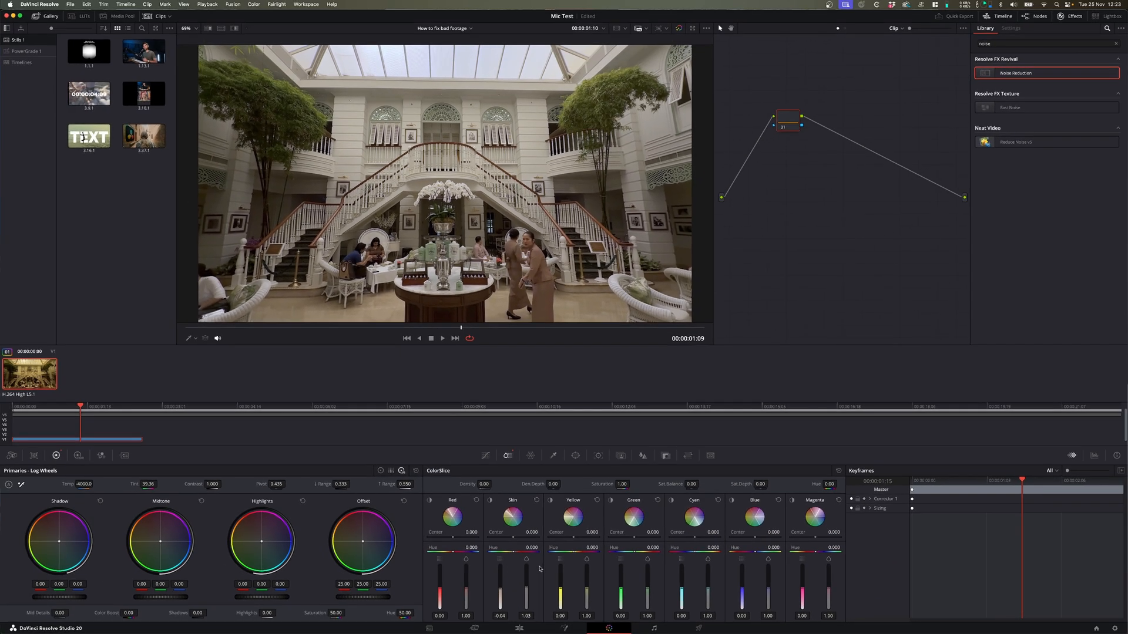
left_click(86, 4)
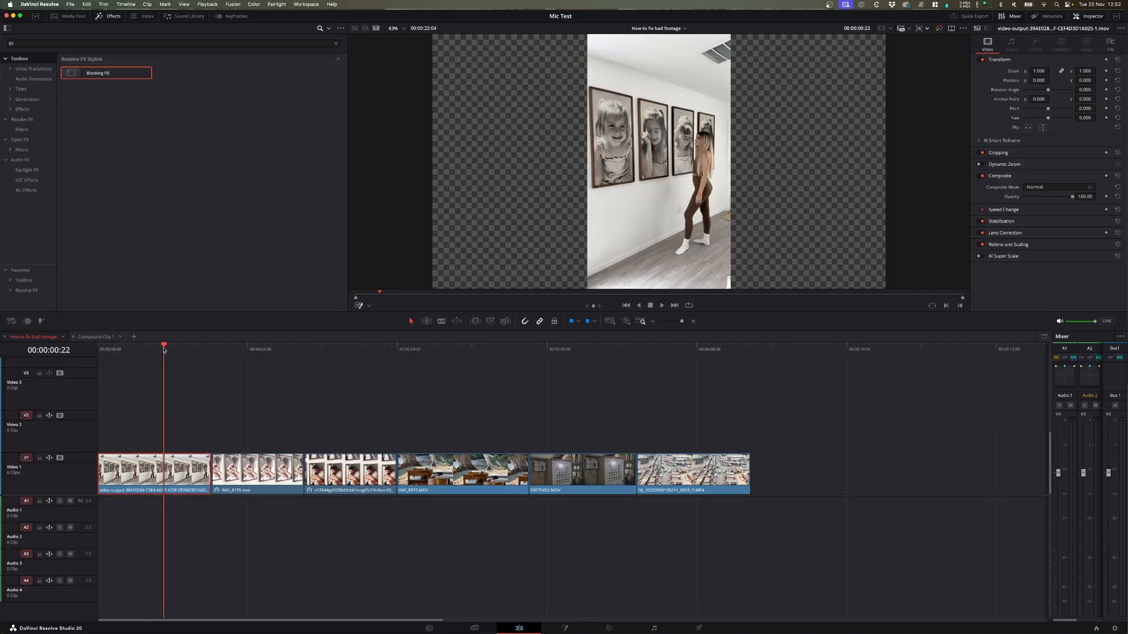
- Select the vertical clips and search the Effects library for 'blanking' to find Blanking Fill
left_click(343, 349)
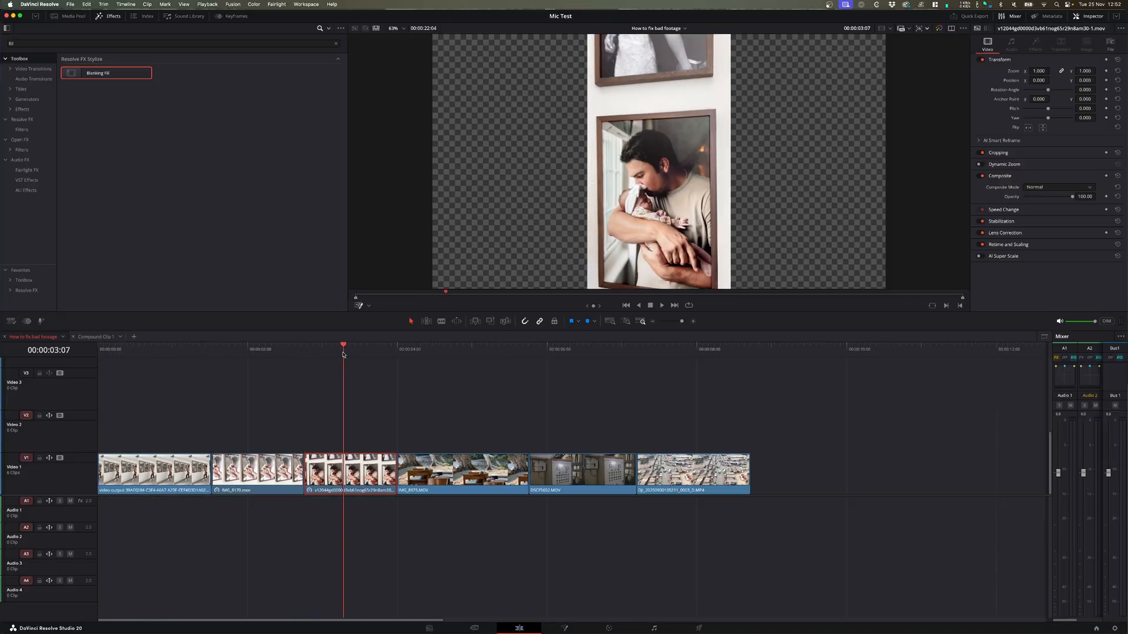
left_click(212, 346)
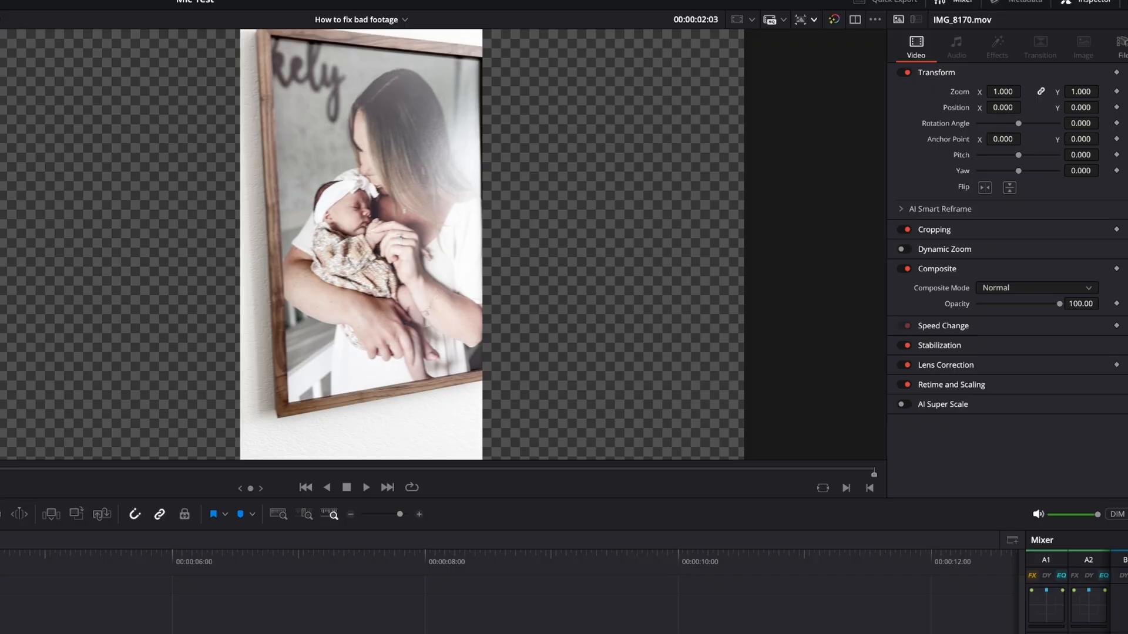
triple_click(1002, 92)
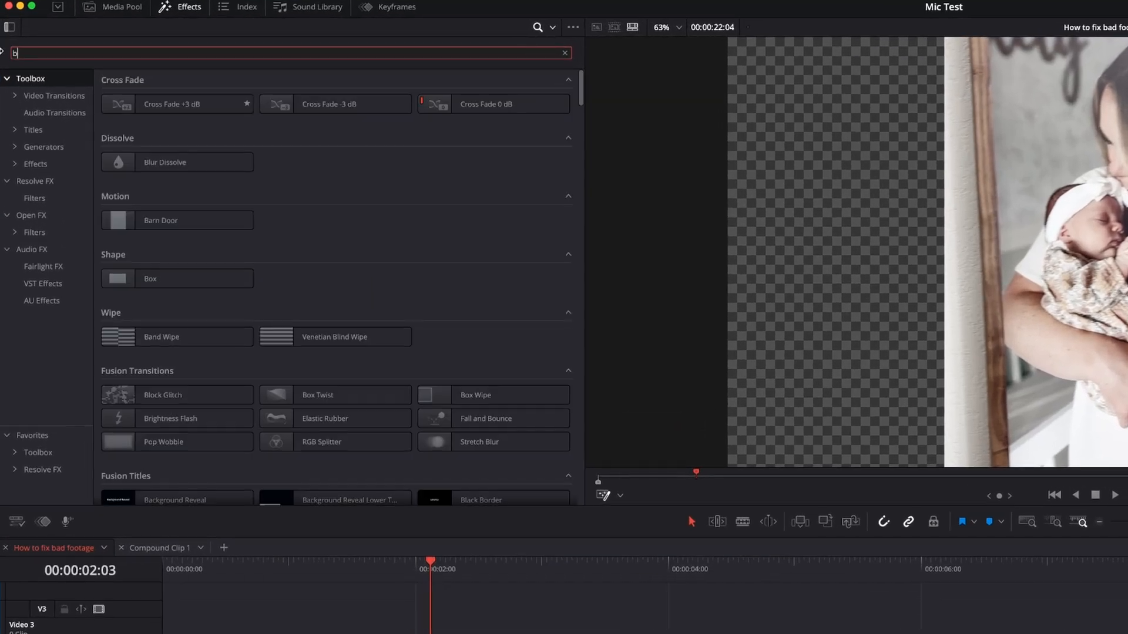
type("lanking")
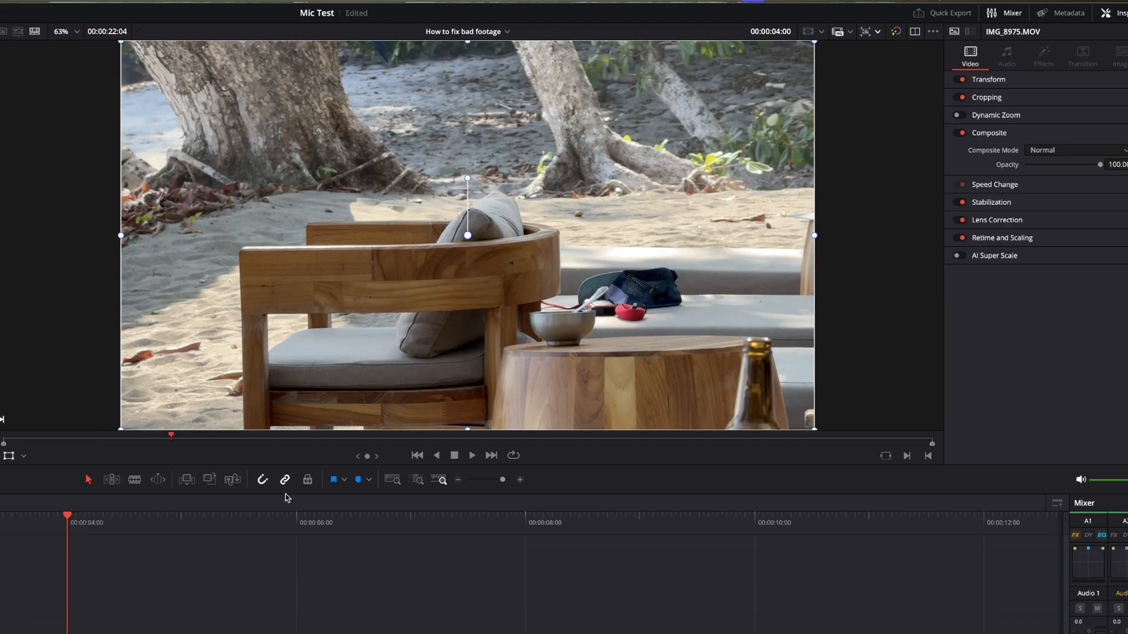
mouse_move(467, 284)
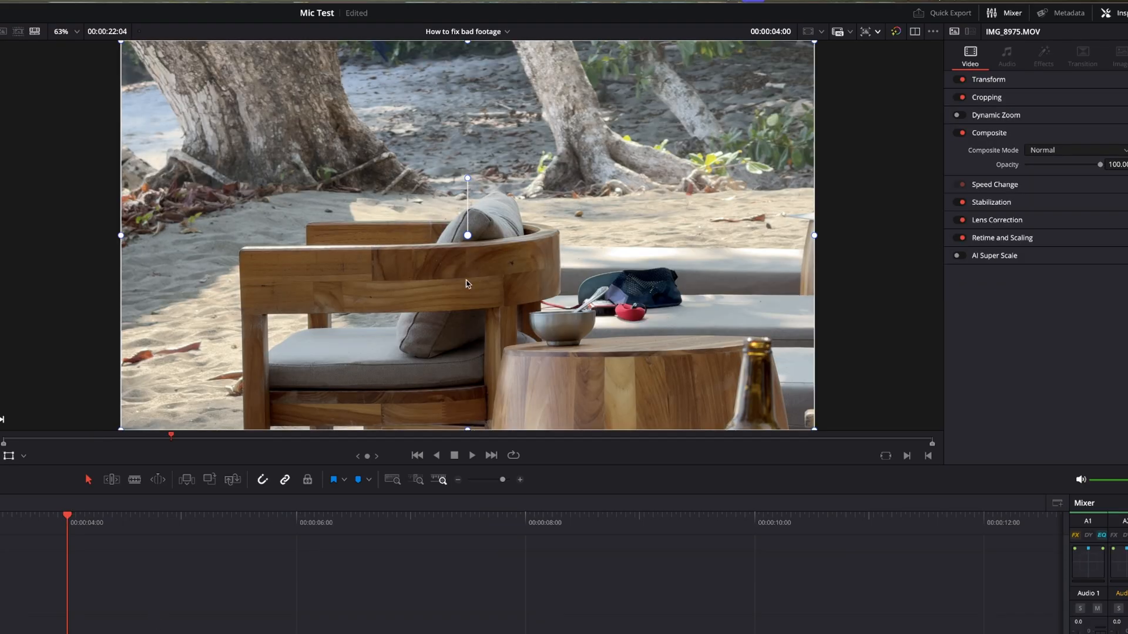
mouse_move(587, 312)
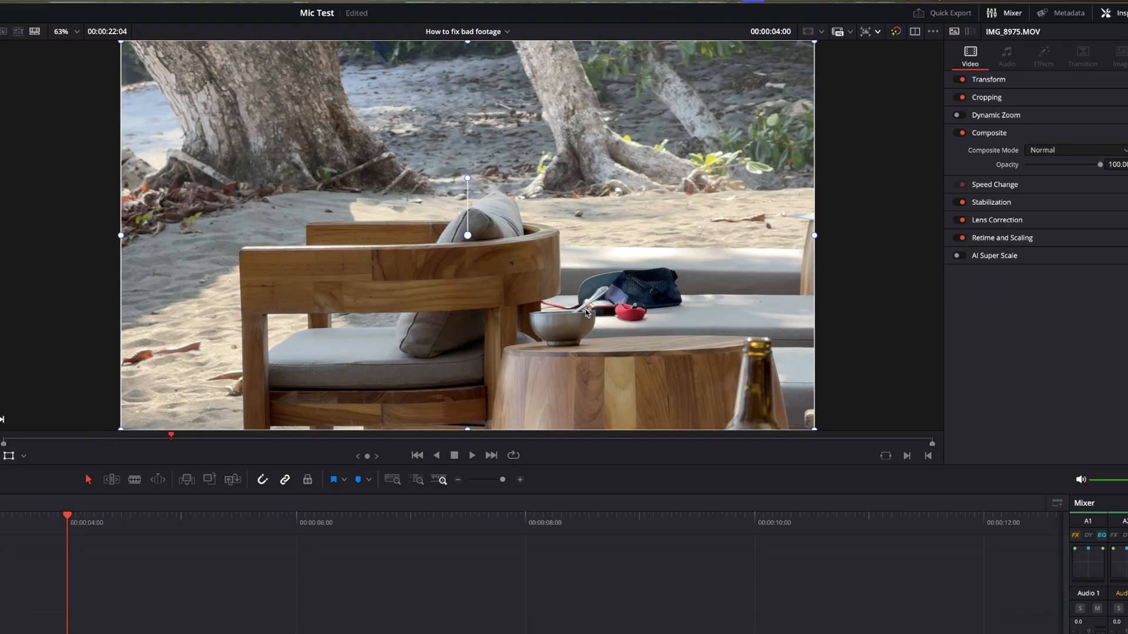
mouse_move(755, 403)
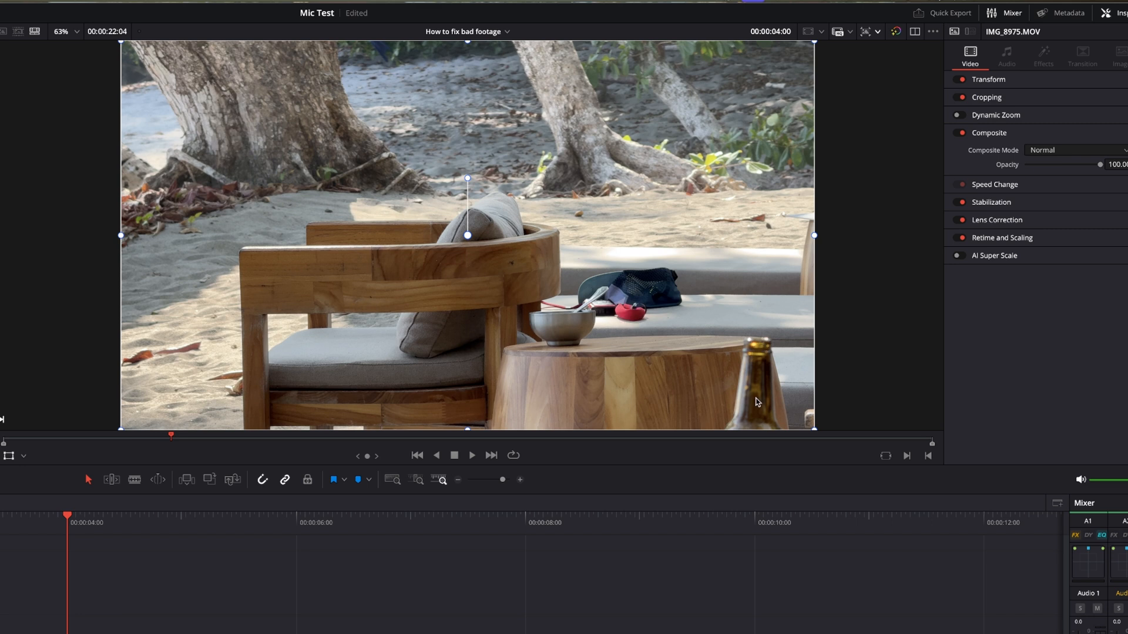
mouse_move(711, 370)
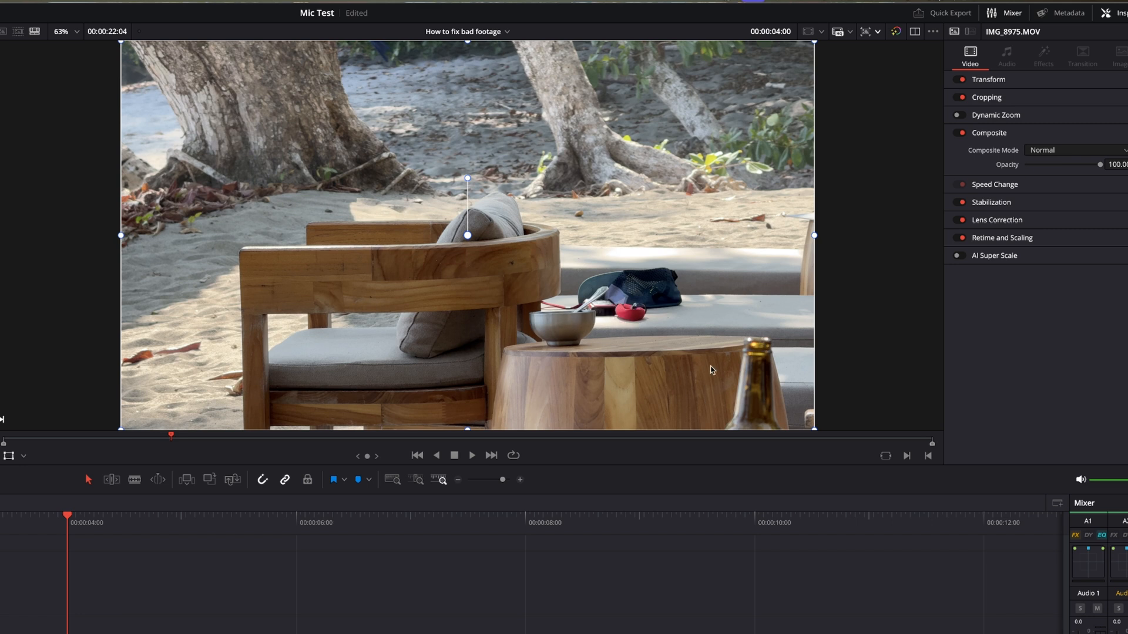
mouse_move(608, 315)
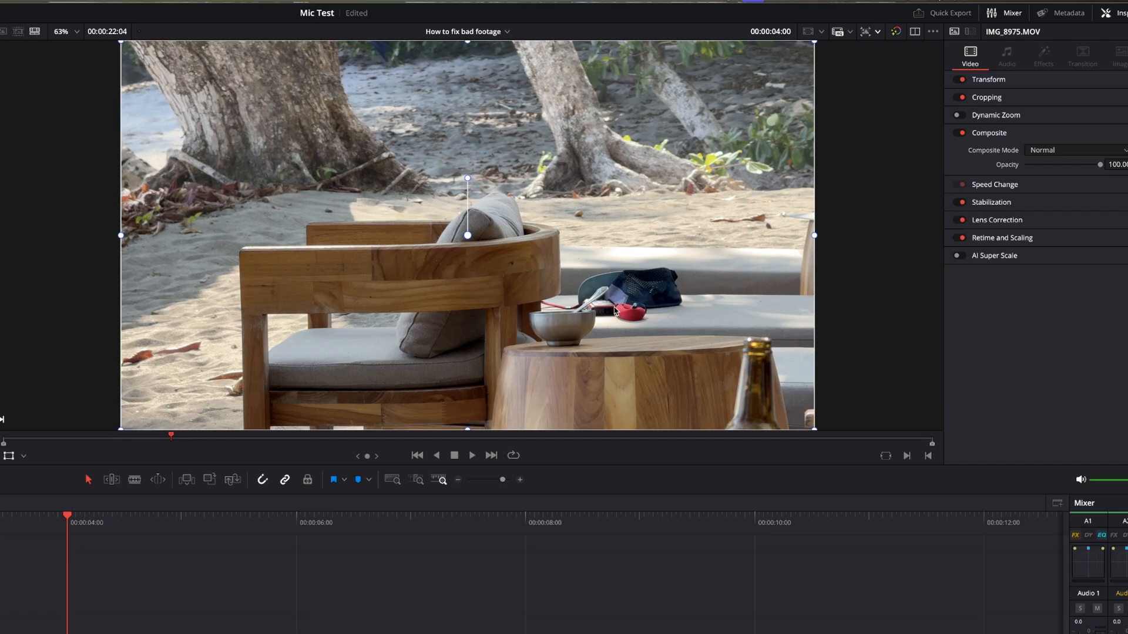
- Set IMG_8975.MOV Transform Zoom to 1.670, adjust Position, and preview the reframed chair shot
left_click(987, 79)
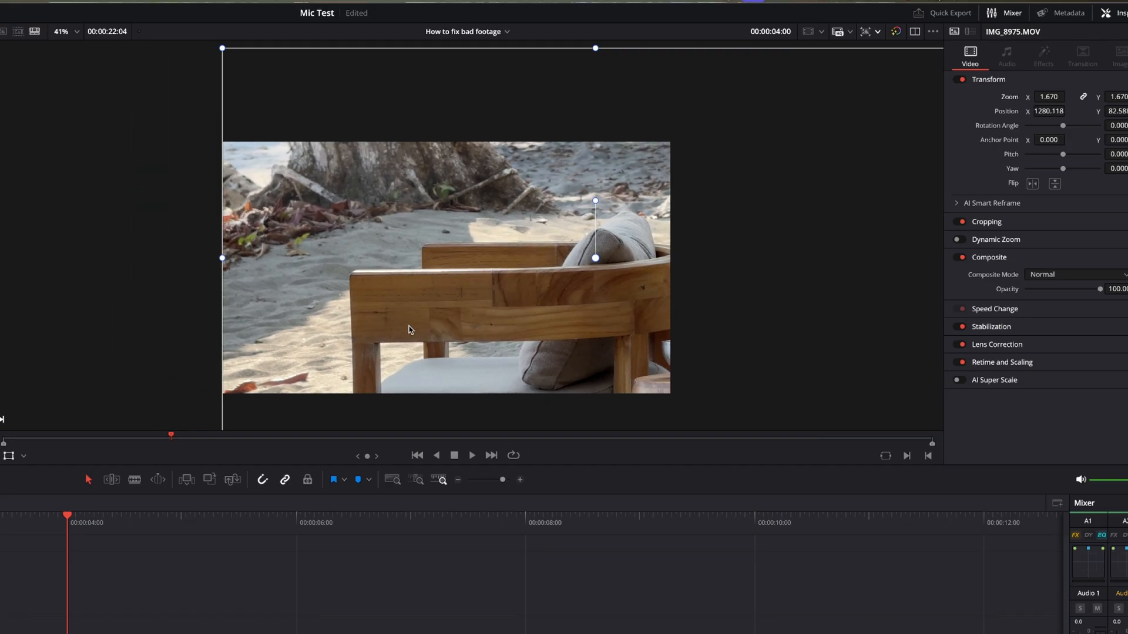
left_click(99, 523)
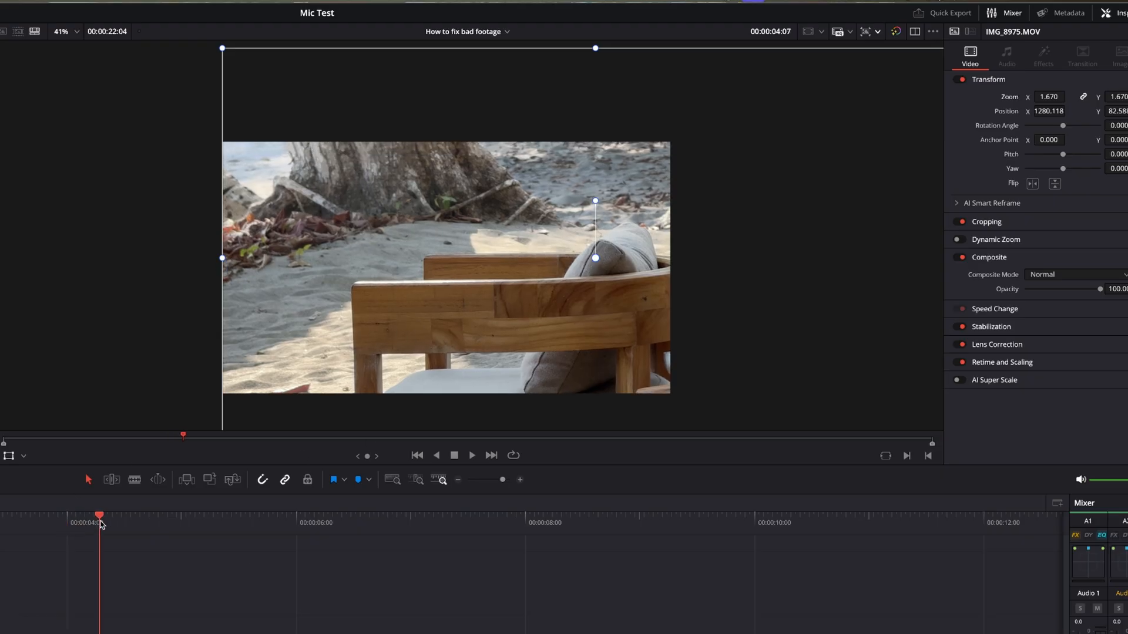
left_click(270, 515)
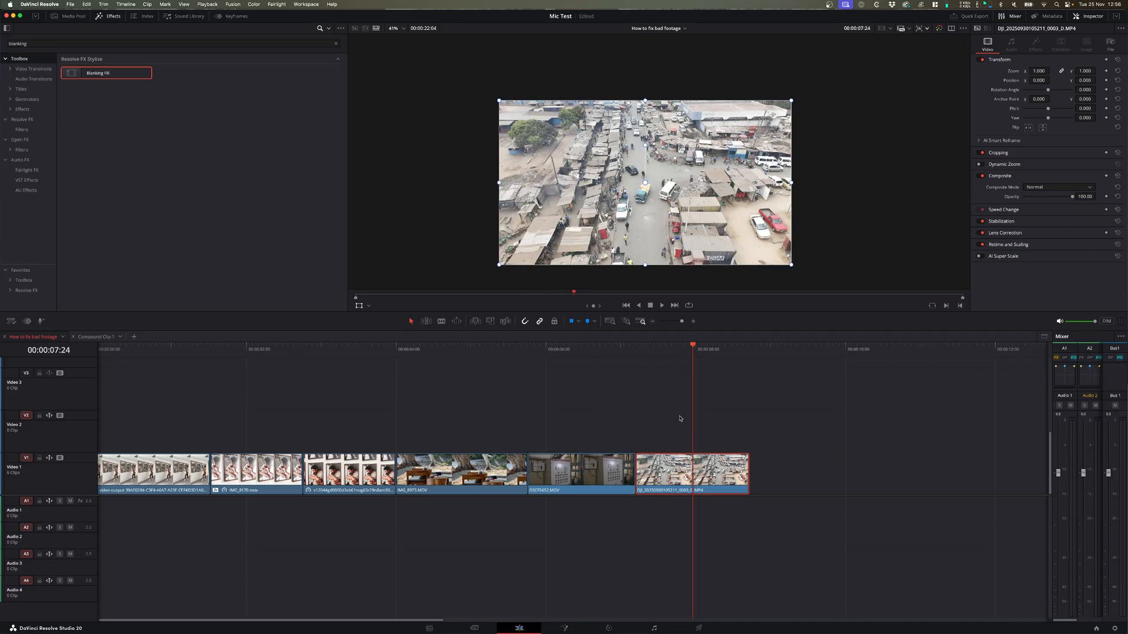
- Select the control-panel clip DSCF6652.MOV on the timeline for grading
left_click(590, 350)
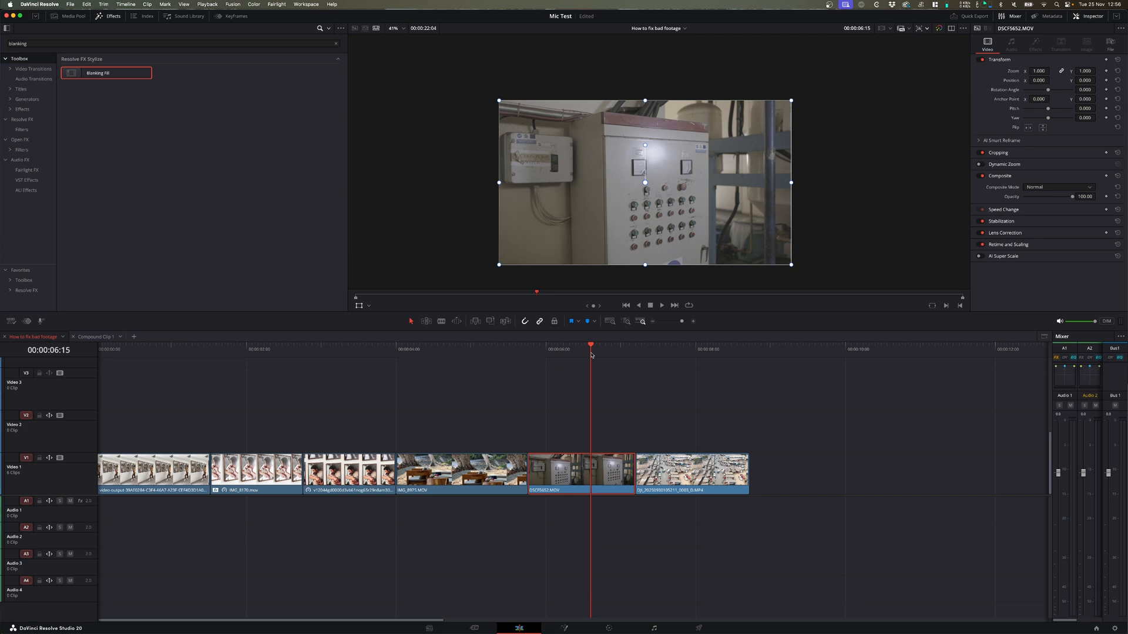
mouse_move(573, 395)
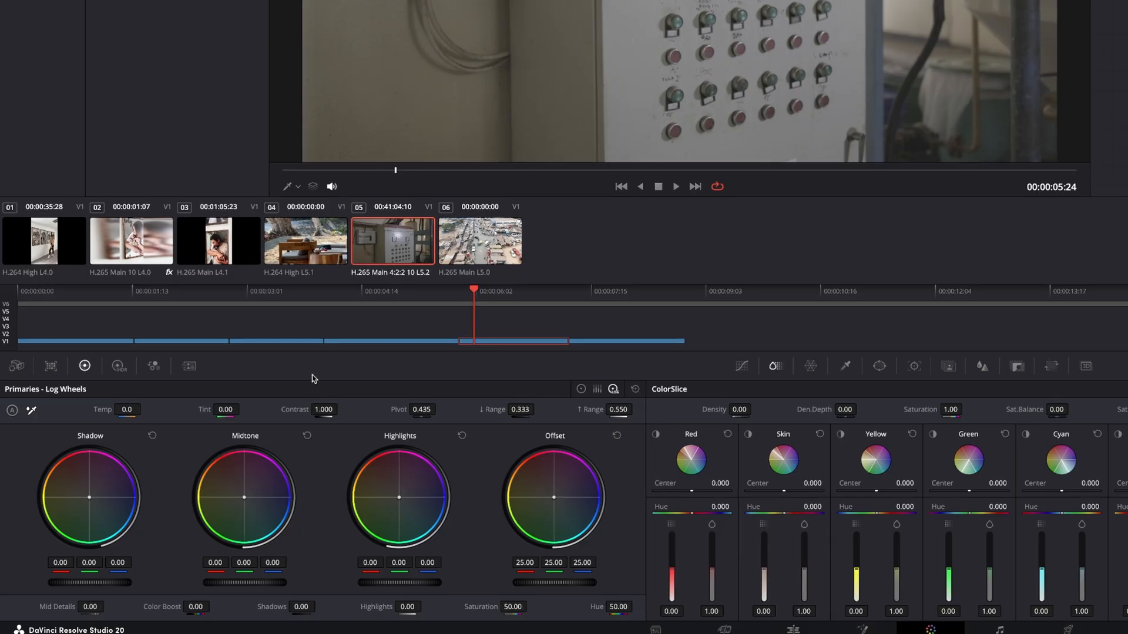
mouse_move(387, 611)
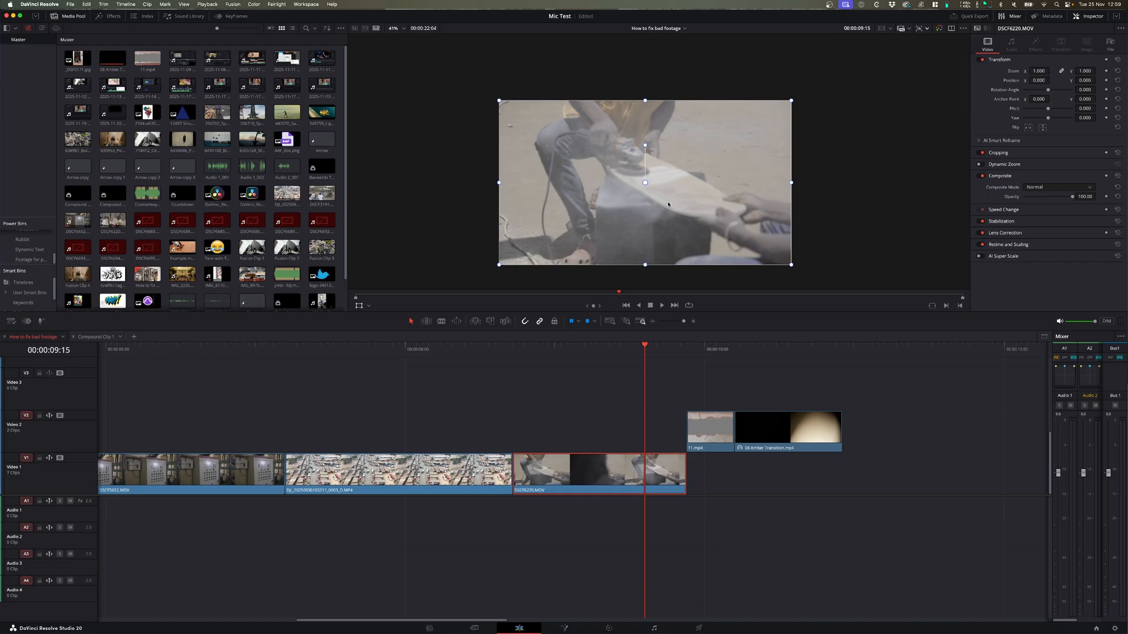
mouse_move(684, 267)
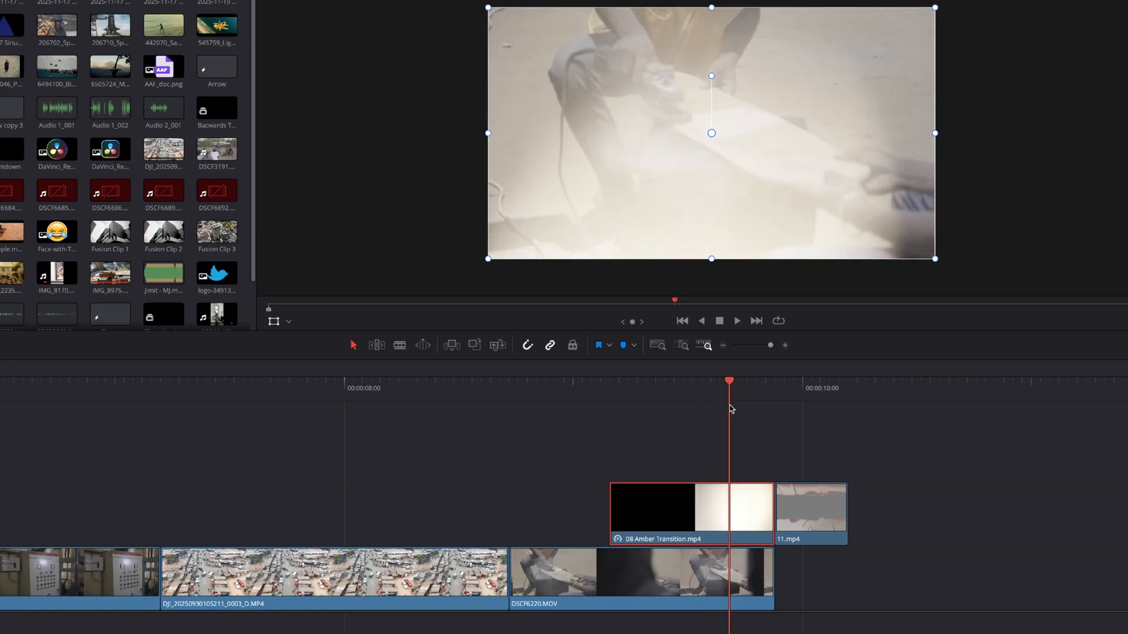
mouse_move(664, 195)
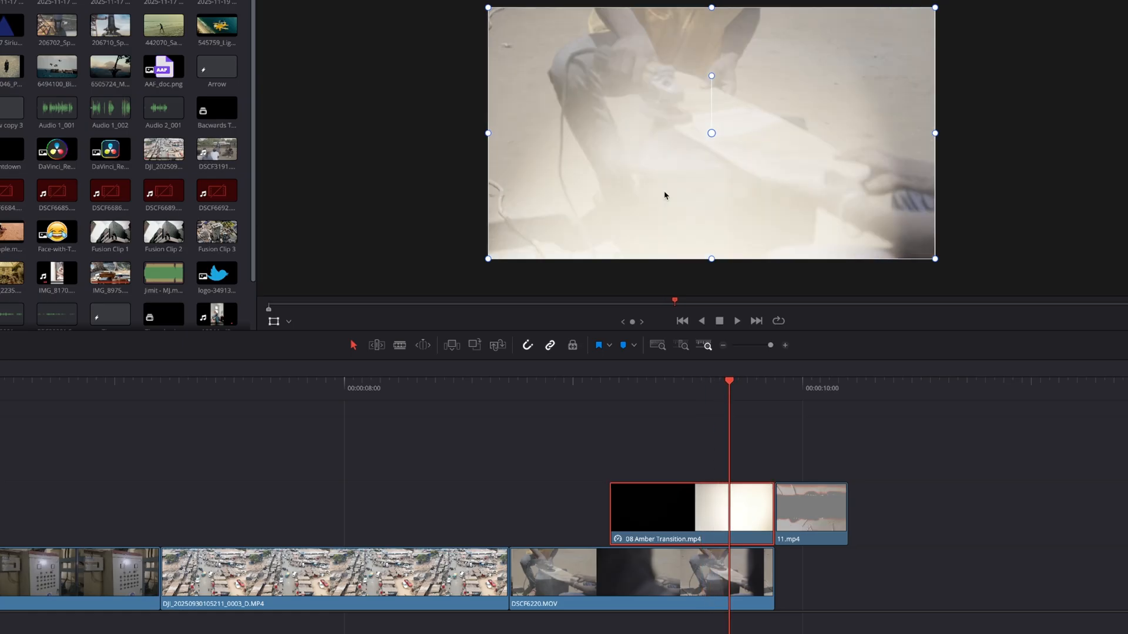